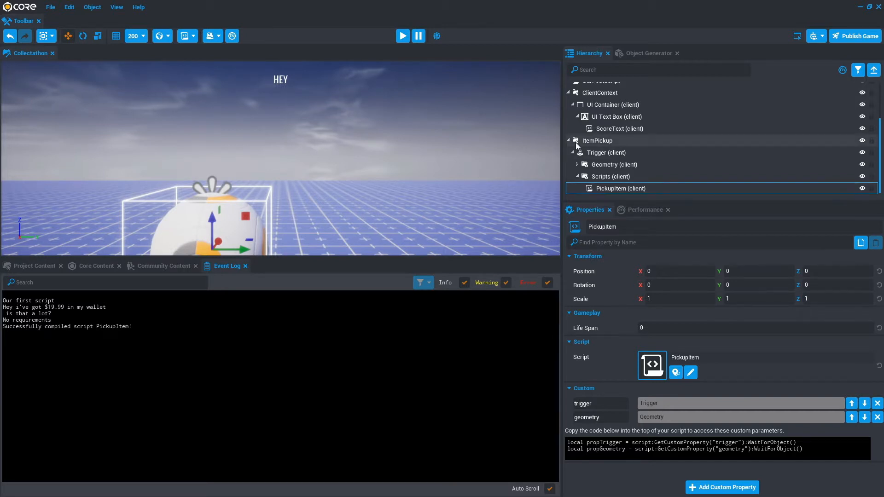
{"action": "mouse_move", "coordinate": [579, 99]}
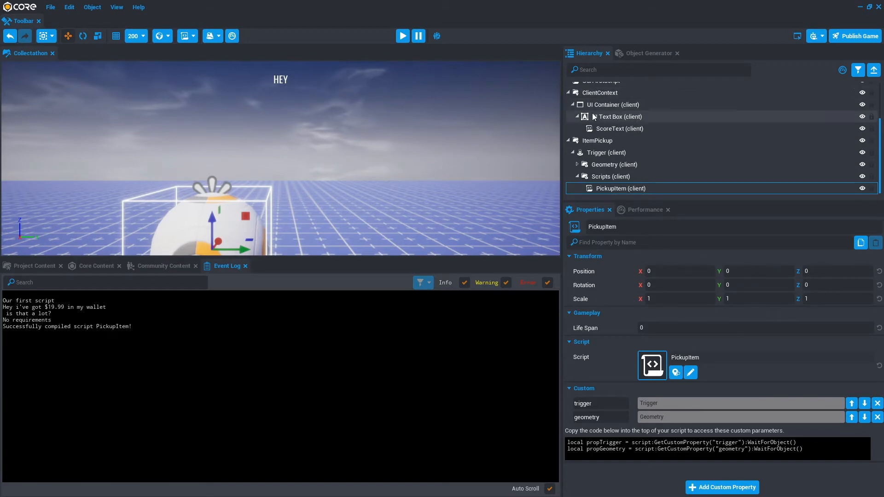
{"action": "mouse_move", "coordinate": [615, 133]}
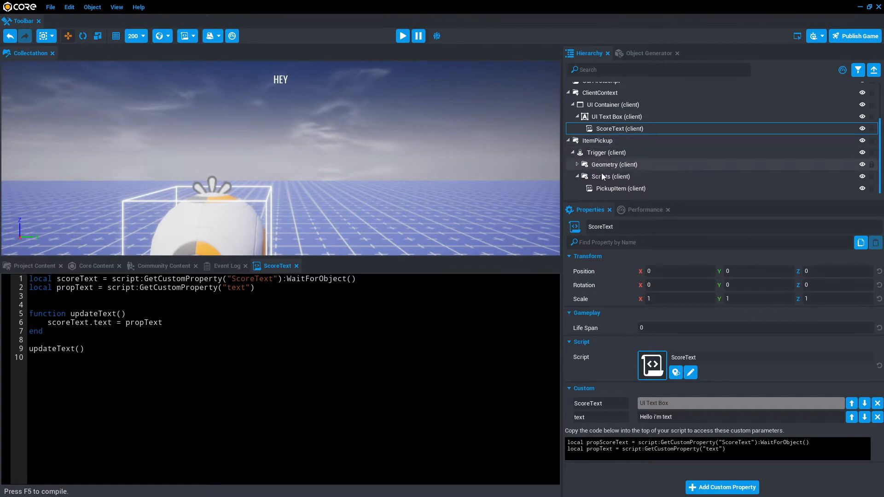
{"action": "mouse_move", "coordinate": [620, 188]}
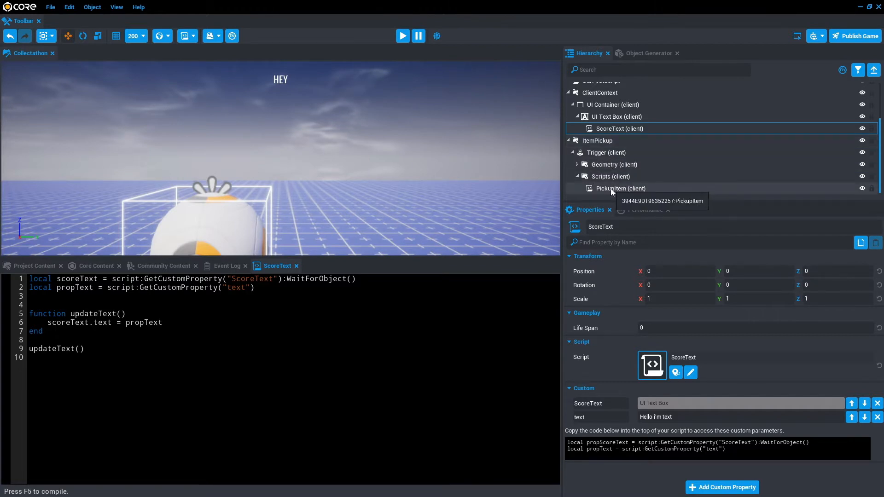
Step: Bring up the PickupItem script, which already has a score counter and messages
{"action": "left_click", "coordinate": [620, 188]}
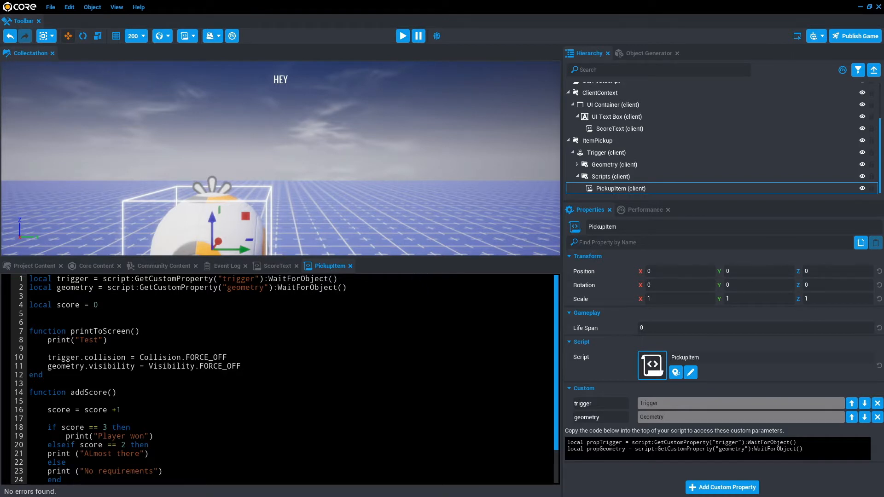
Step: Add an updateScore function below addScore in PickupItem
{"action": "scroll", "scroll_direction": "down", "scroll_amount": 3}
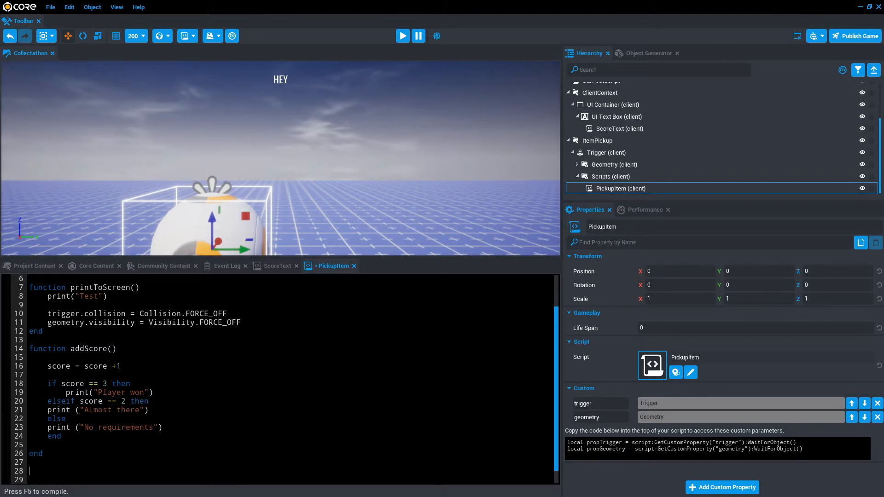
{"action": "type", "text": "function"}
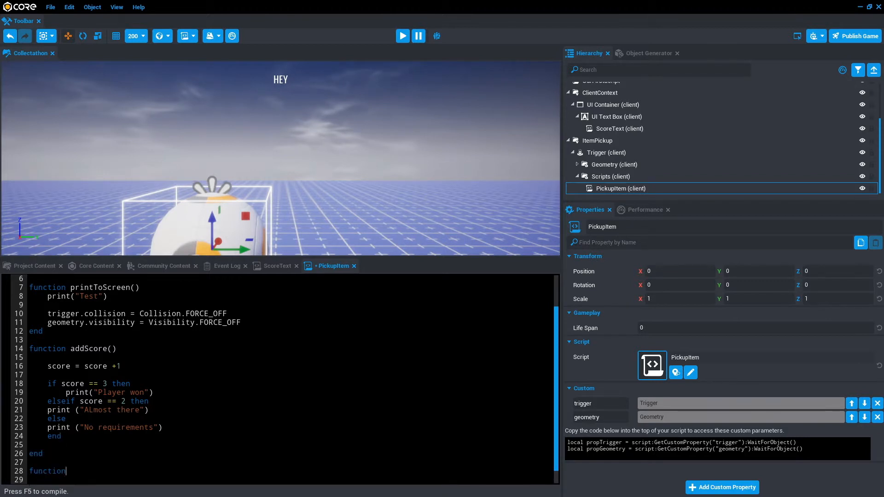
{"action": "type", "text": "updat"}
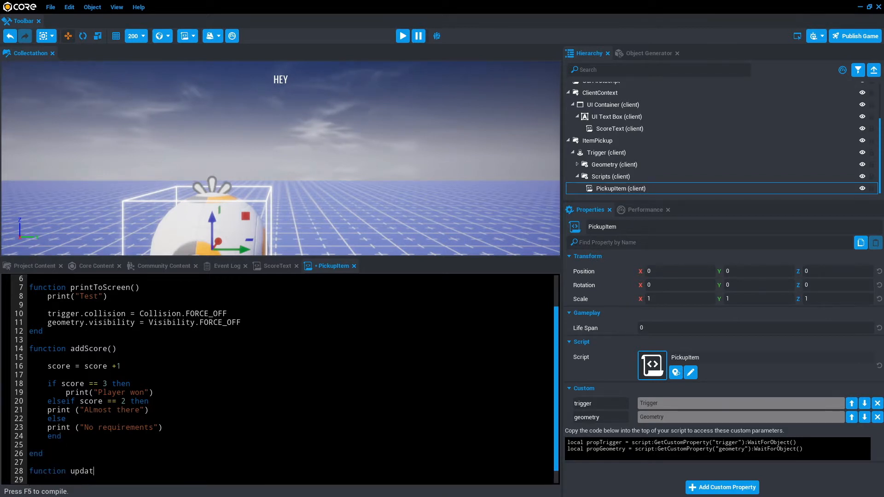
{"action": "type", "text": "eScore()"}
{"action": "type", "text": "end"}
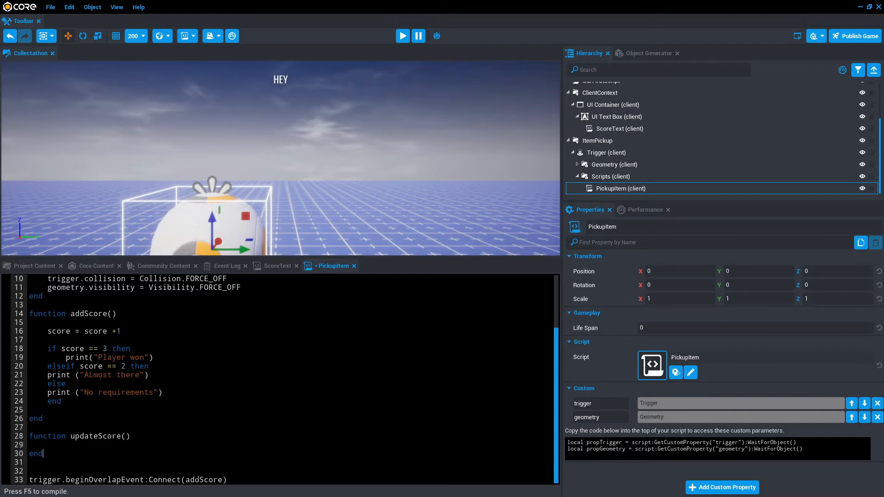
{"action": "double_click", "coordinate": [94, 436]}
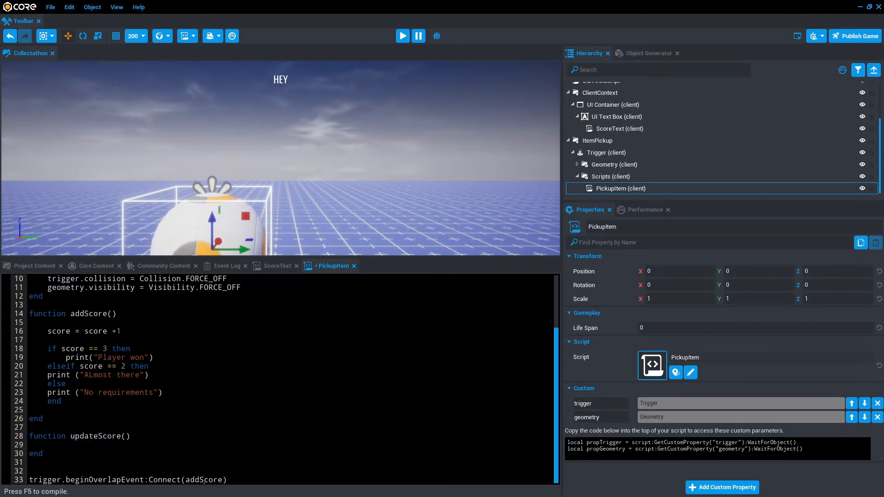
{"action": "type", "text": "updateScore"}
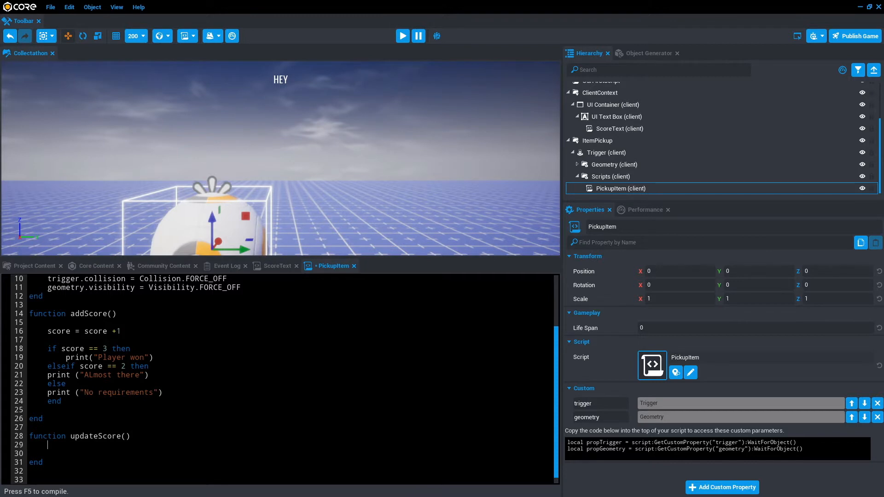
Step: Broadcast the AddScoreToPlayer event with scoreToAdd inside updateScore and save
{"action": "type", "text": "Event"}
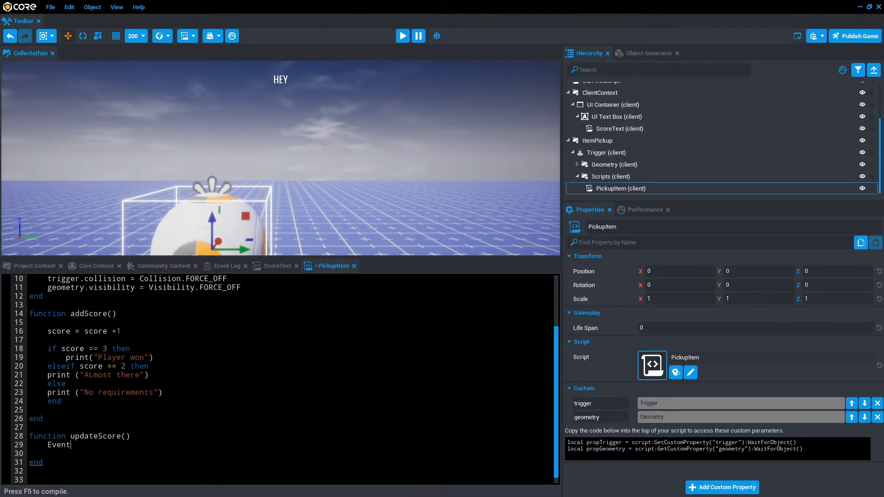
{"action": "type", "text": "s."}
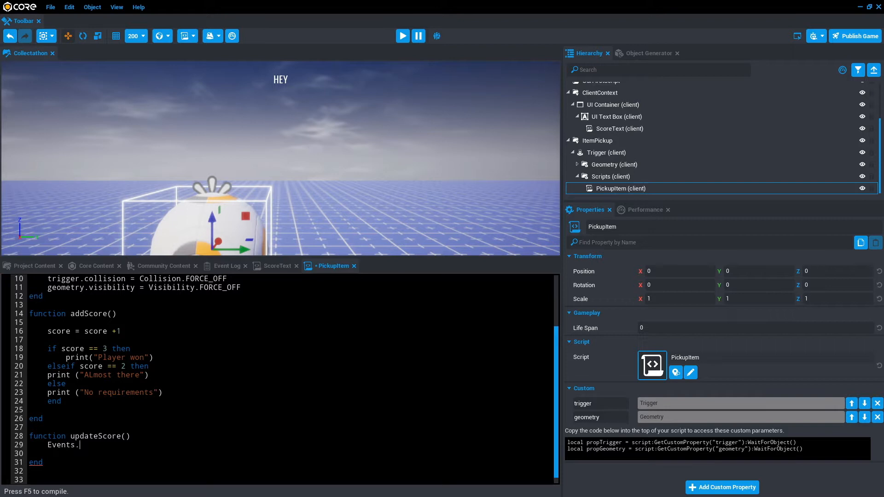
{"action": "type", "text": "Broadcast("}
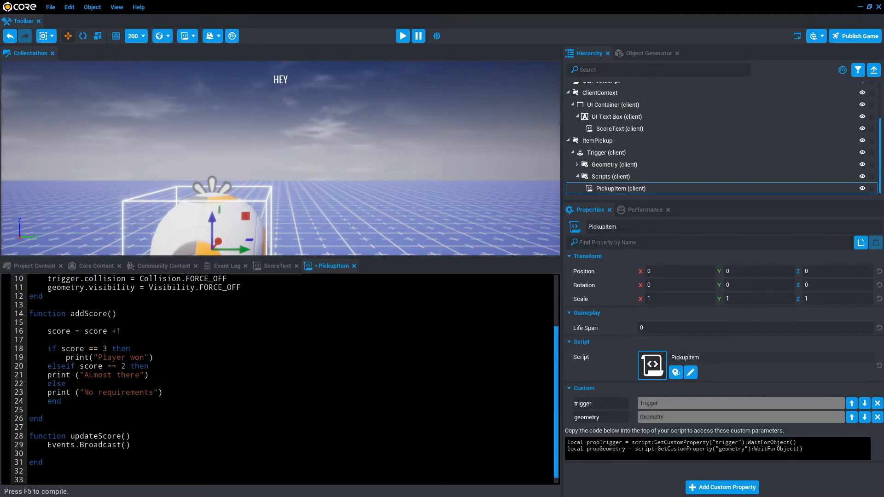
{"action": "type", "text": "\""}
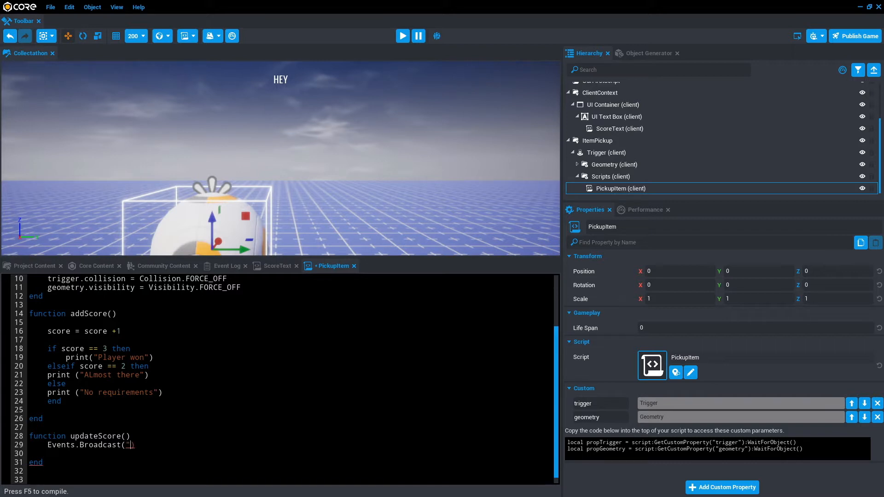
{"action": "type", "text": "A"}
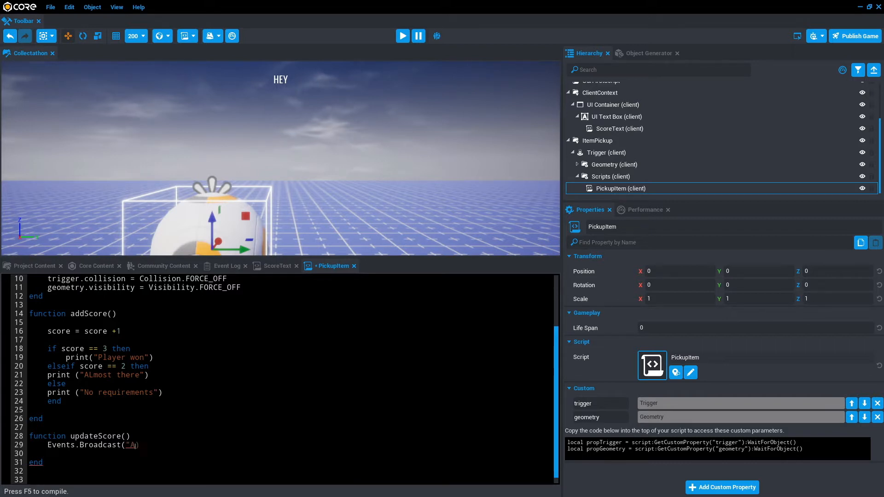
{"action": "type", "text": "ddScore"}
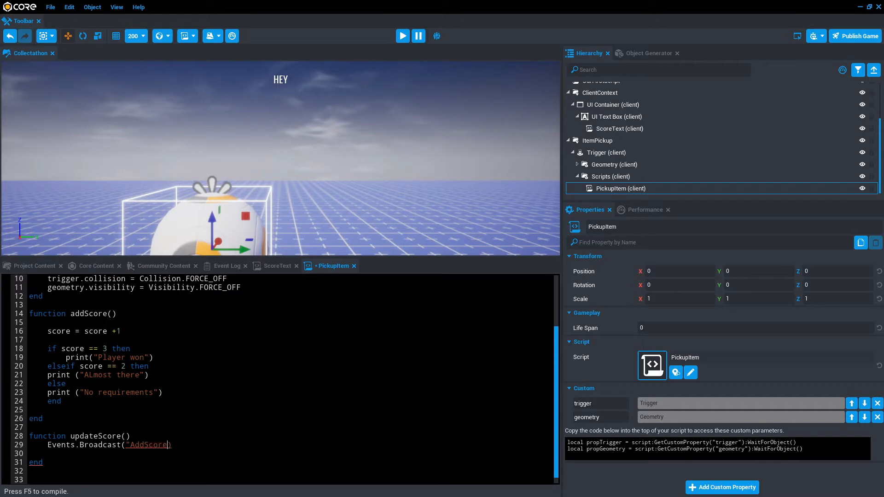
{"action": "type", "text": "ToPlayer"}
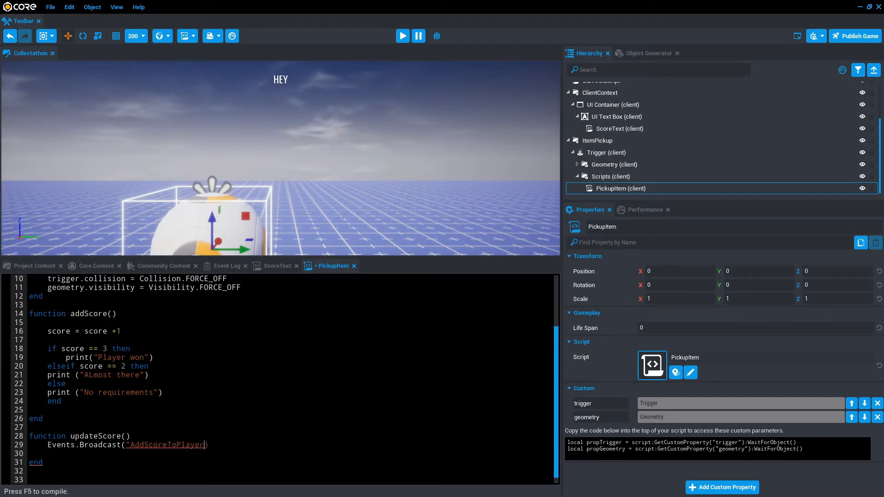
{"action": "type", "text": ","}
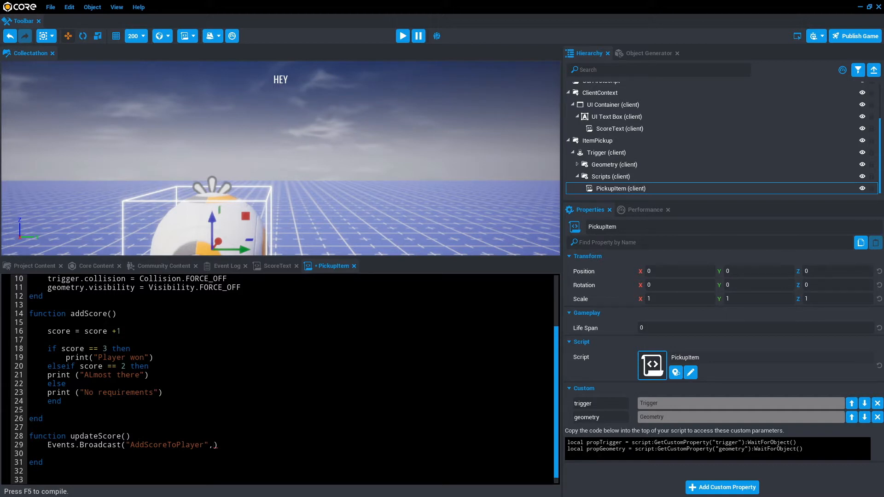
{"action": "type", "text": "scoreToAdd"}
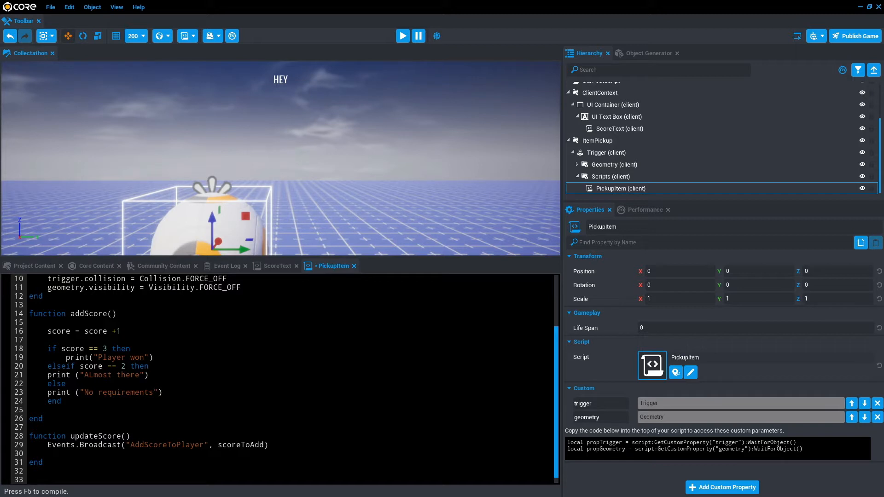
{"action": "key", "text": "ctrl+s"}
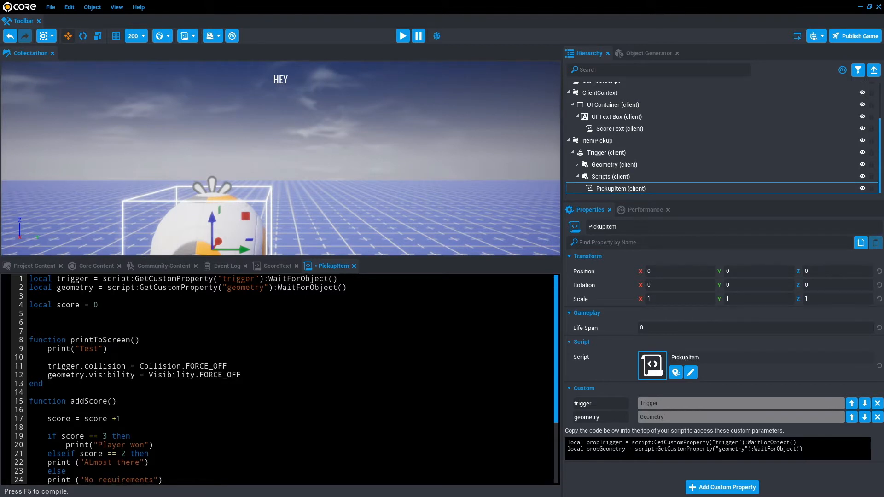
Step: Declare local scoreToAdd = 1 near the top of PickupItem
{"action": "type", "text": "local"}
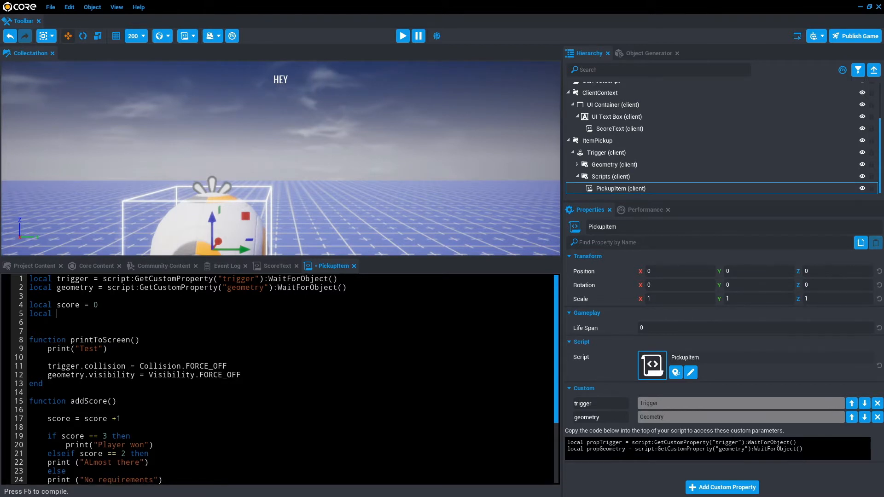
{"action": "type", "text": "scoreToAdd = 1"}
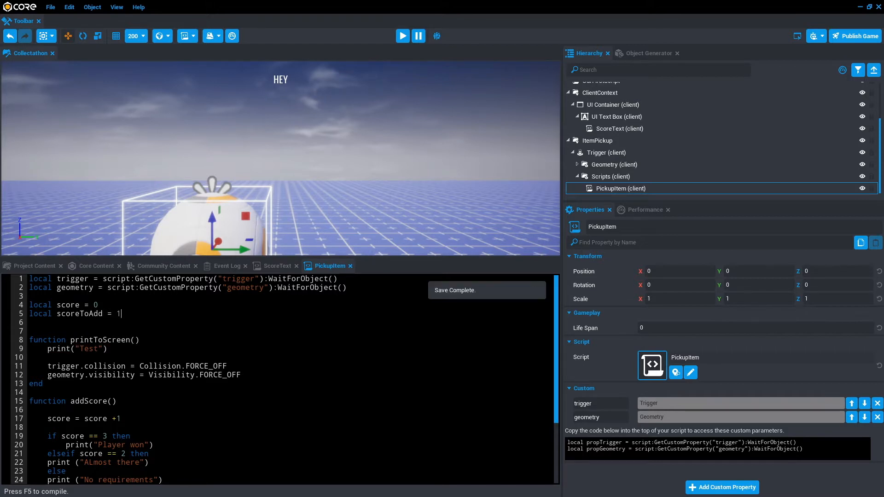
{"action": "scroll", "scroll_direction": "down", "scroll_amount": 3}
{"action": "type", "text": "Events.Broadcast(\"AddScoreToPlayer\", scoreToAdd)"}
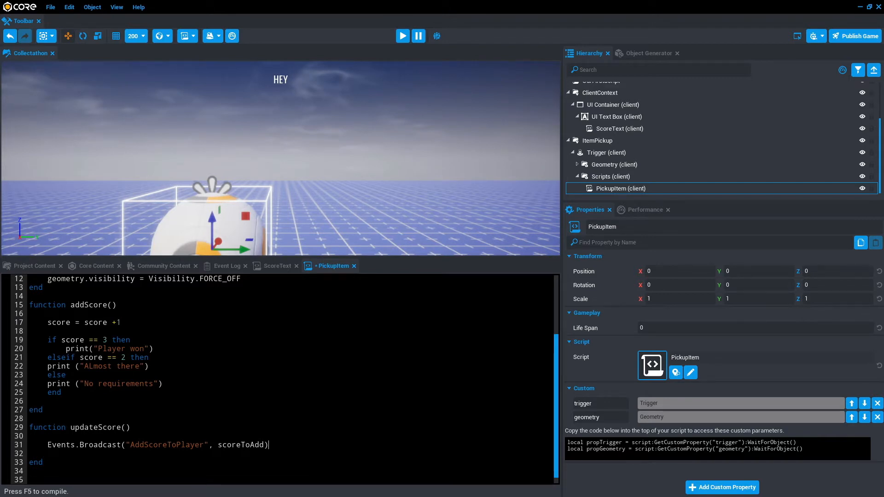
Step: Copy the AddScoreToPlayer and scoreToAdd names from the broadcast line and save
{"action": "double_click", "coordinate": [84, 445]}
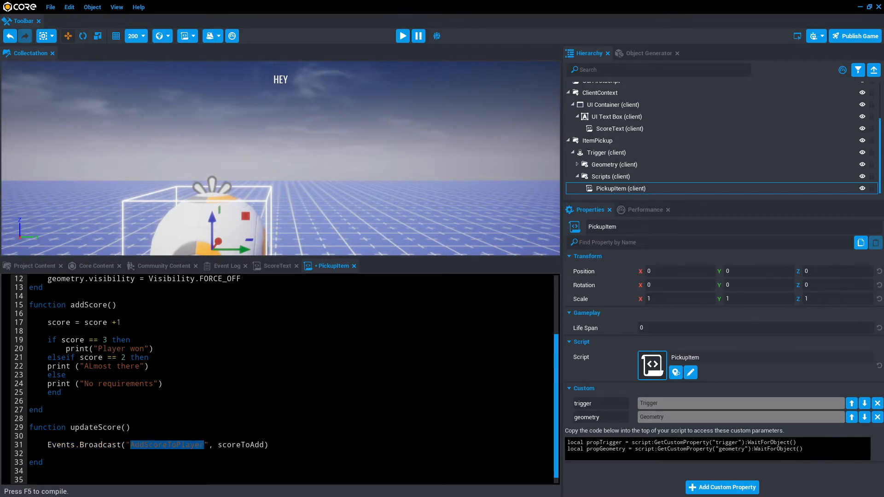
{"action": "double_click", "coordinate": [240, 445]}
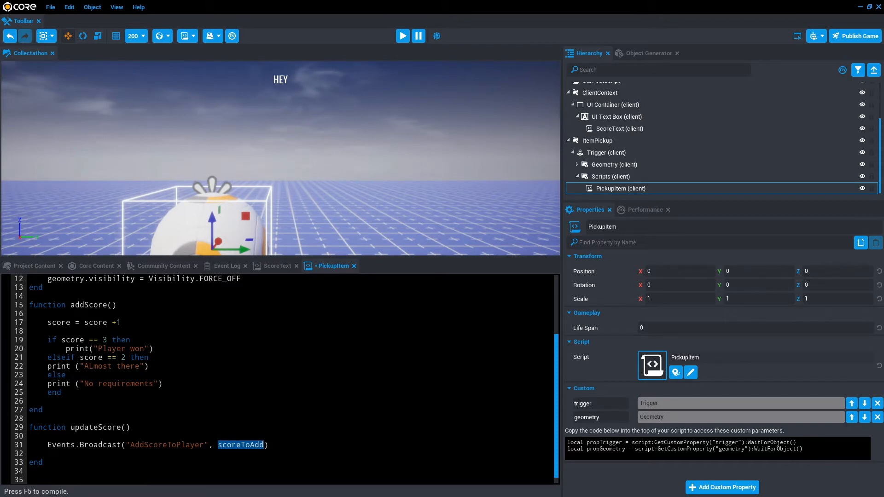
{"action": "double_click", "coordinate": [166, 445]}
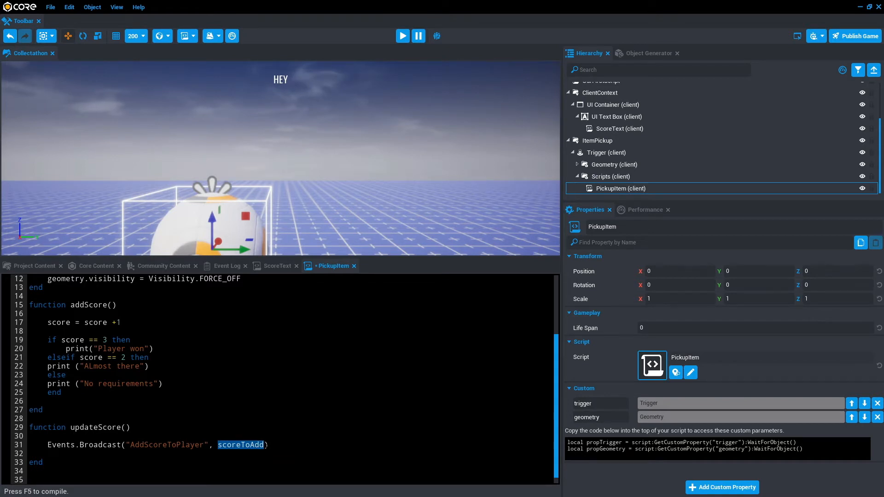
{"action": "key", "text": "ctrl+s"}
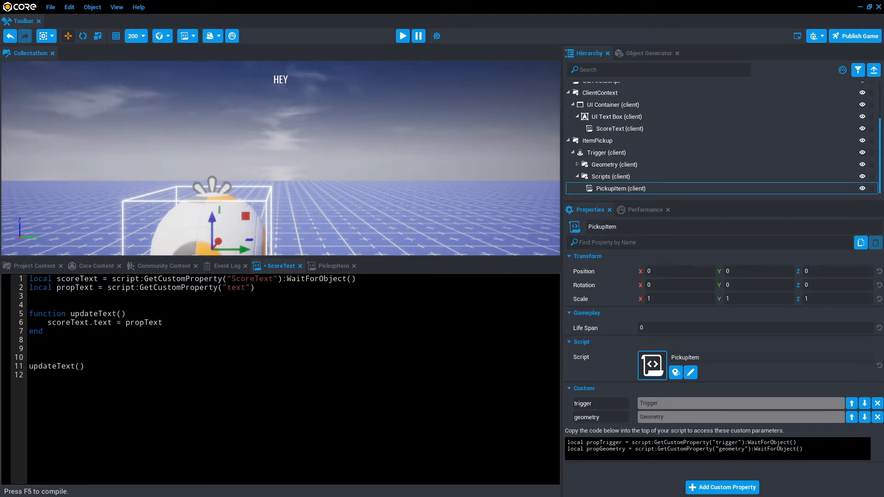
Step: Start an Events.Connect("AddScoreToPlayer", line in the ScoreText script
{"action": "type", "text": "Events"}
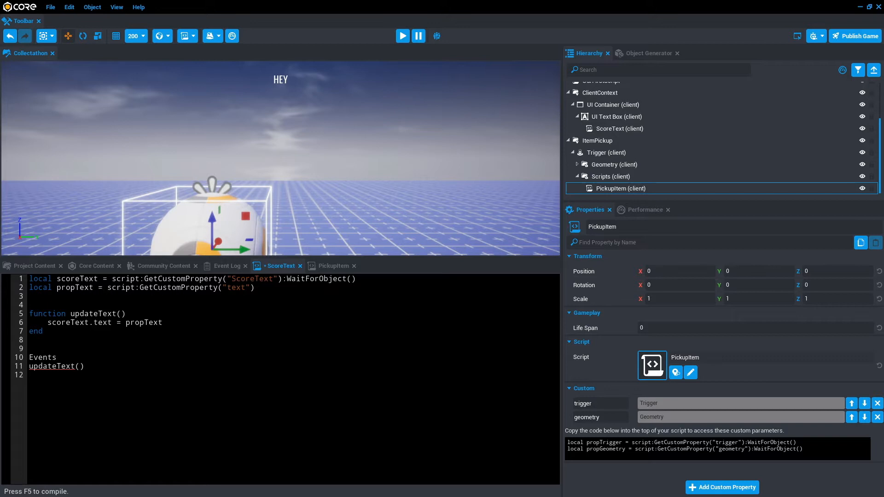
{"action": "type", "text": ".Connect("}
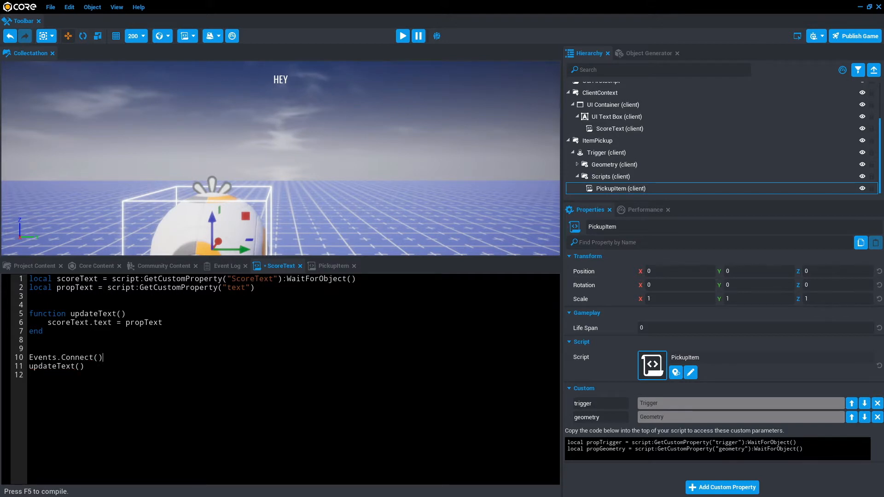
{"action": "type", "text": "\""}
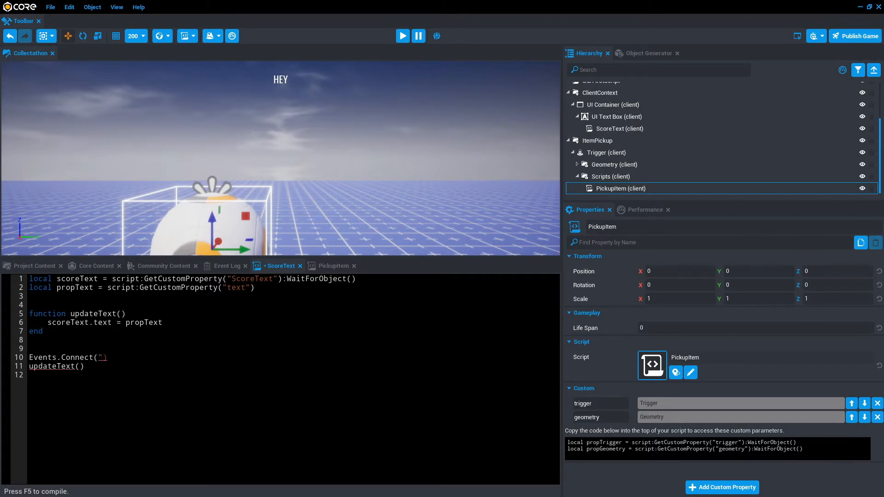
{"action": "type", "text": "\""}
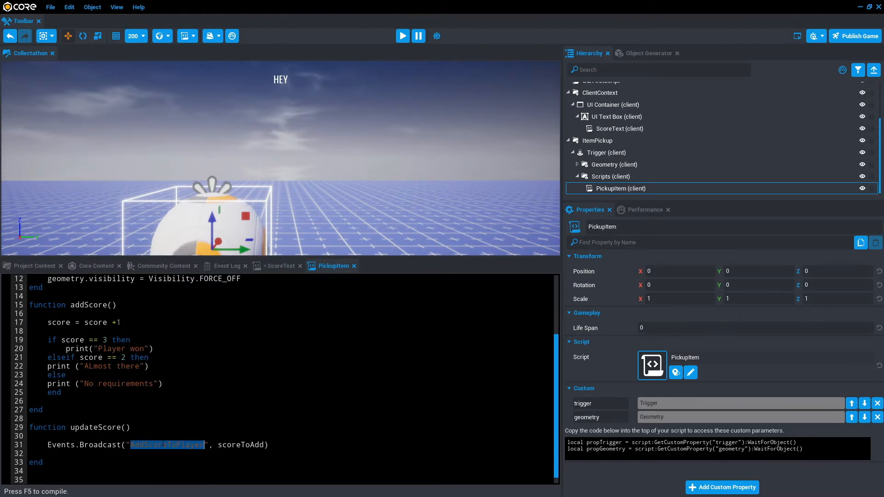
{"action": "left_click", "coordinate": [280, 266]}
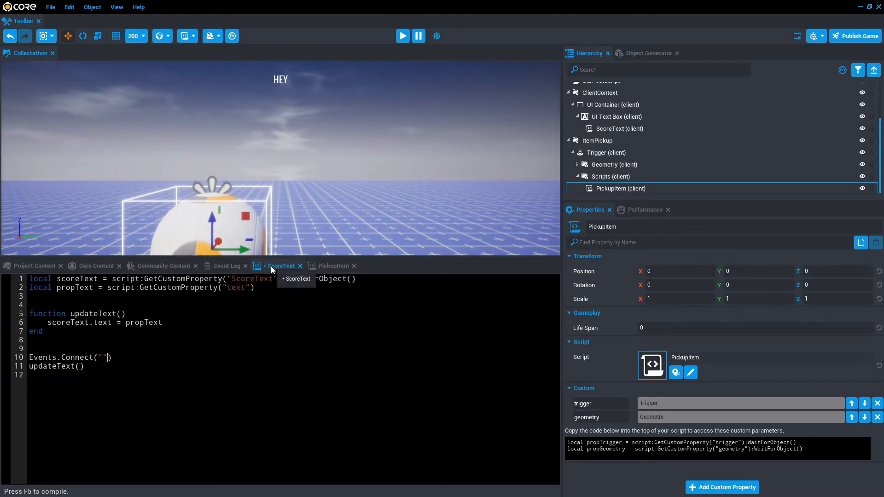
{"action": "type", "text": "AddScoreToPlayer"}
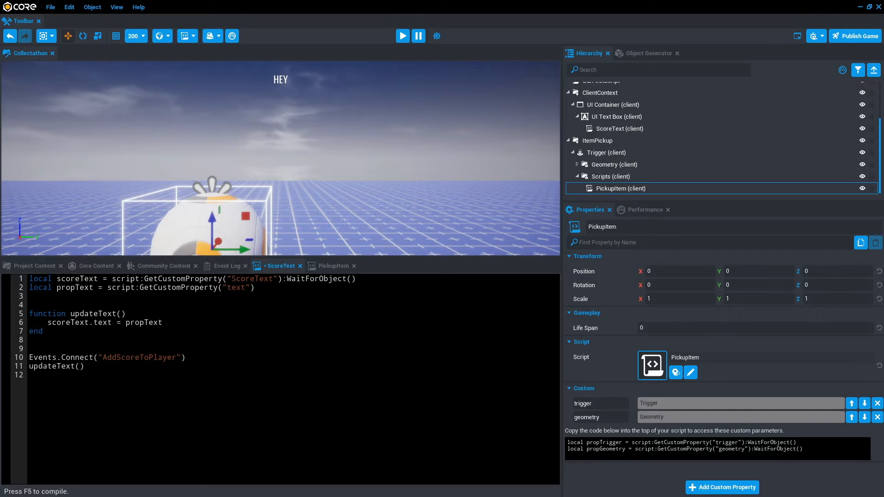
{"action": "type", "text": ","}
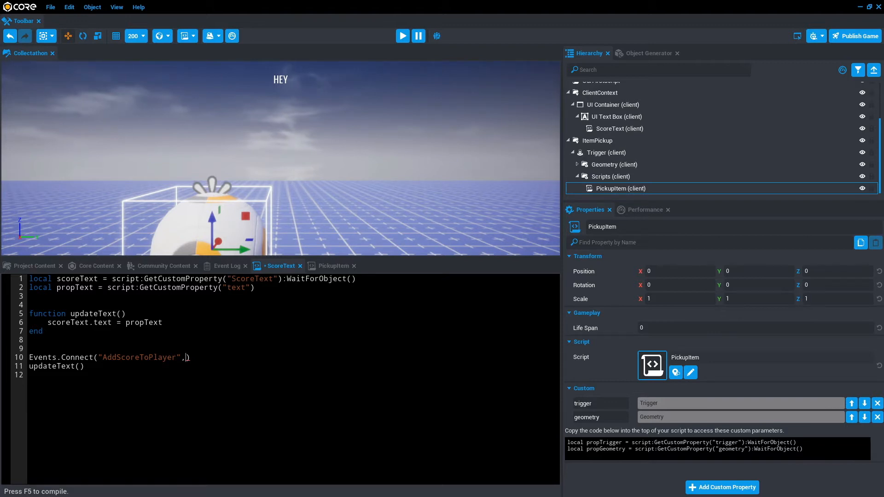
Step: Add an updateScore function in ScoreText and pass it to Events.Connect
{"action": "key", "text": "Enter"}
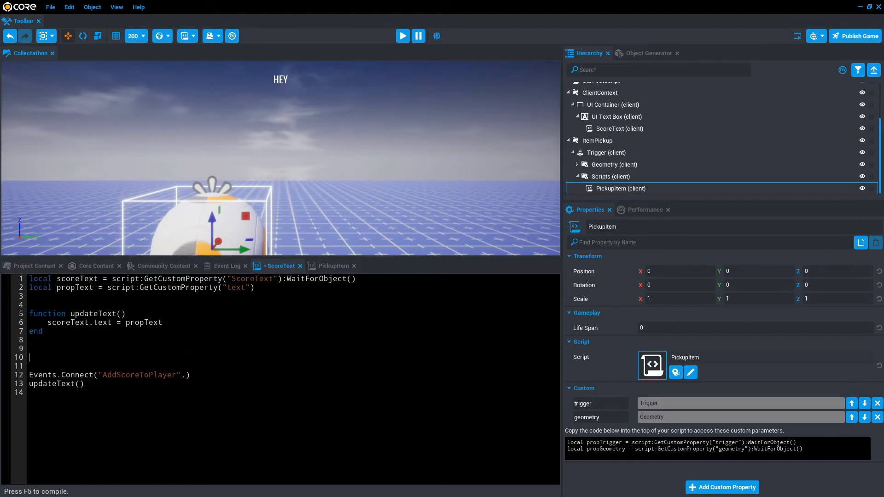
{"action": "type", "text": "function"}
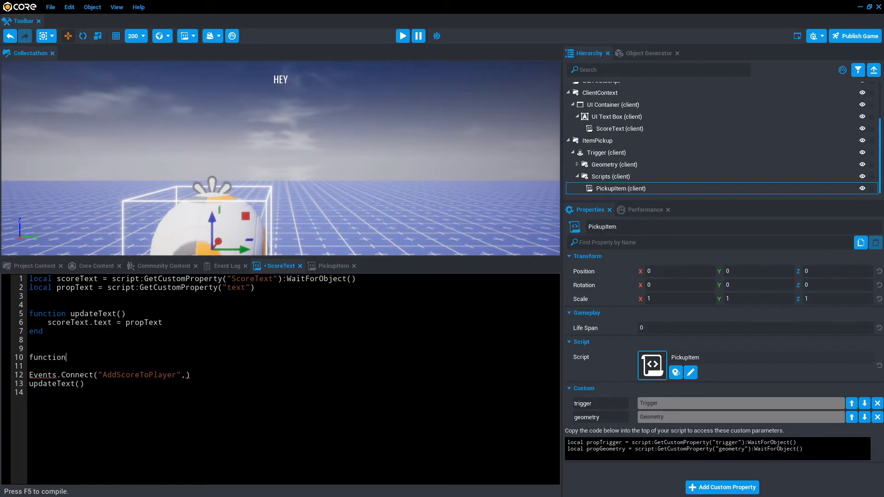
{"action": "type", "text": "u"}
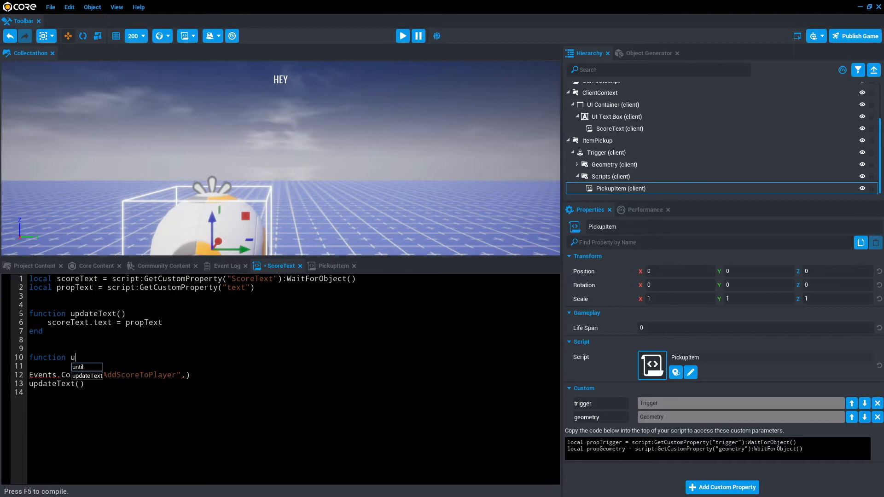
{"action": "type", "text": "pdateScore("}
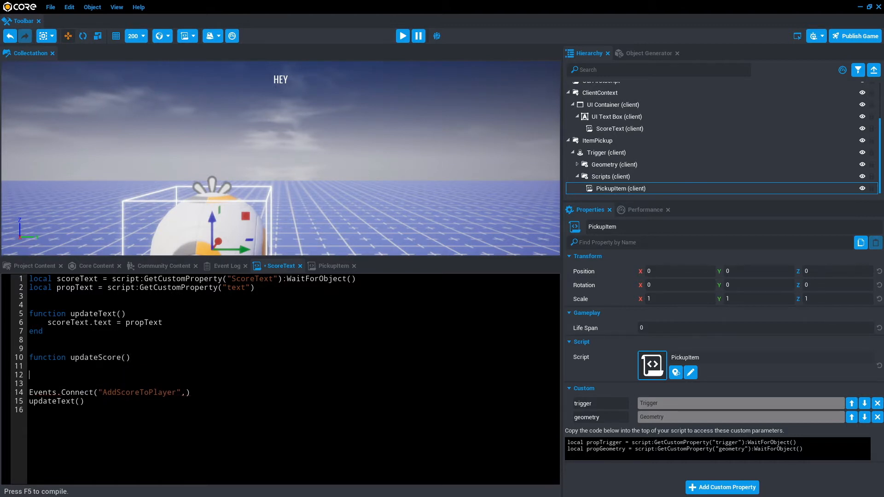
{"action": "type", "text": "end"}
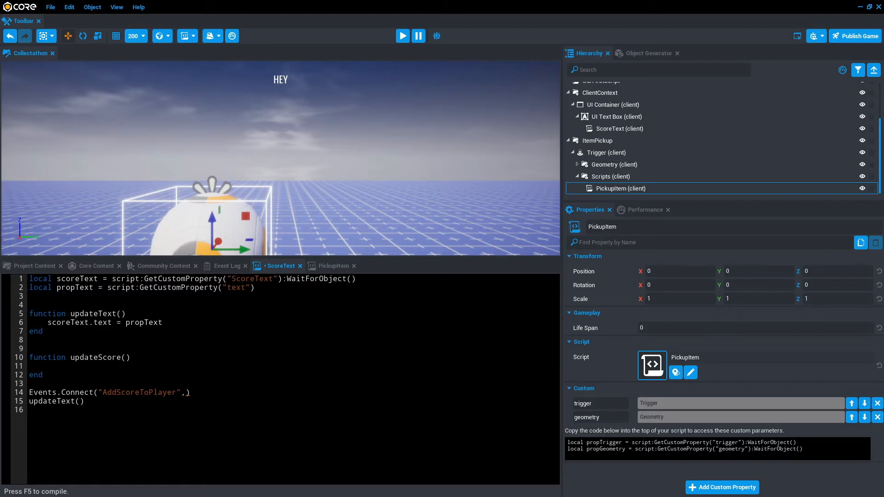
{"action": "double_click", "coordinate": [95, 358]}
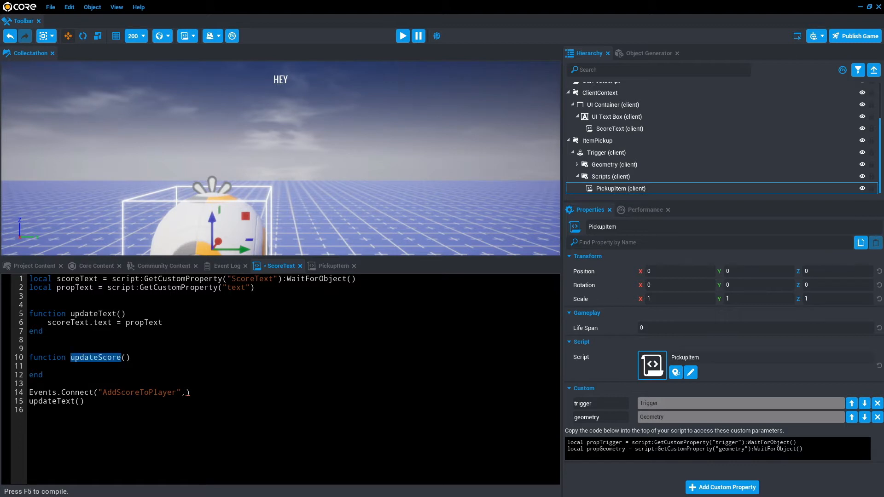
{"action": "type", "text": "updateScore"}
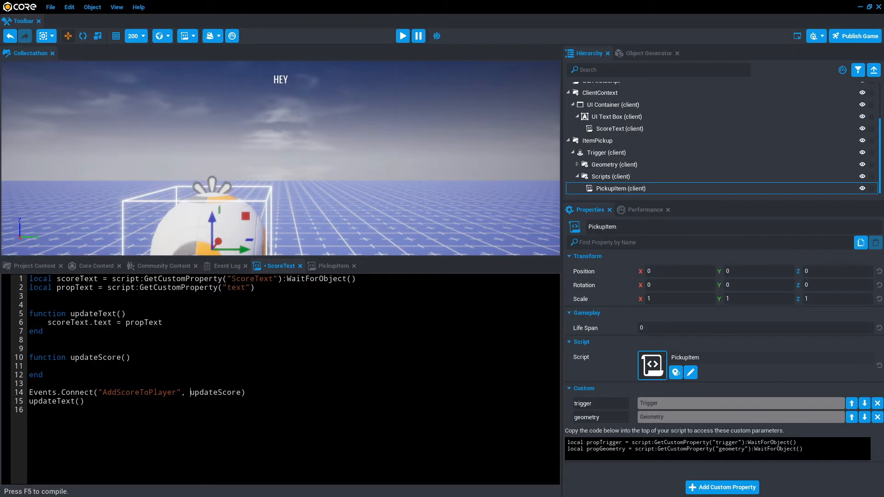
Step: Give ScoreText's updateScore a scoreToAdd parameter copied from PickupItem
{"action": "left_click", "coordinate": [333, 266]}
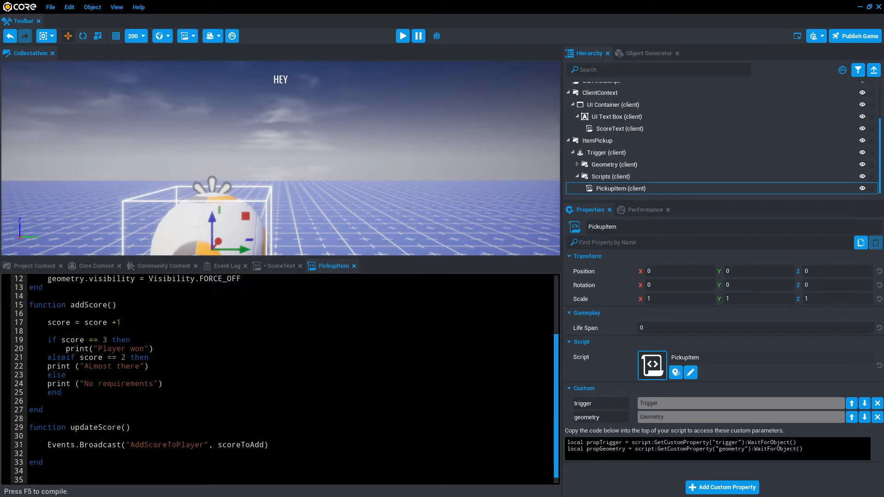
{"action": "double_click", "coordinate": [242, 445]}
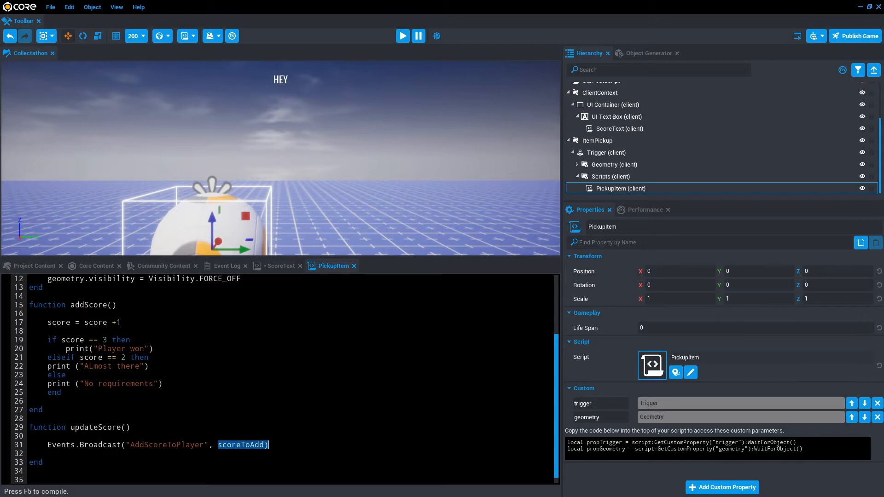
{"action": "left_click", "coordinate": [279, 265]}
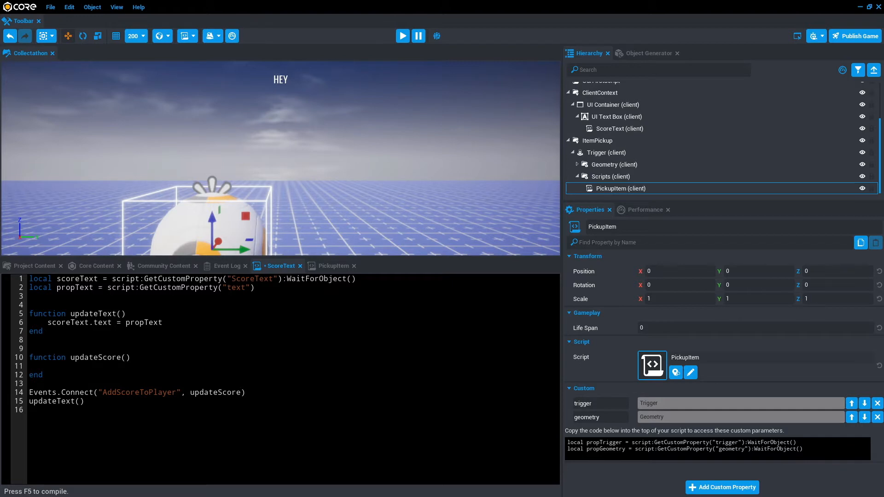
{"action": "type", "text": "scoreToAdd)"}
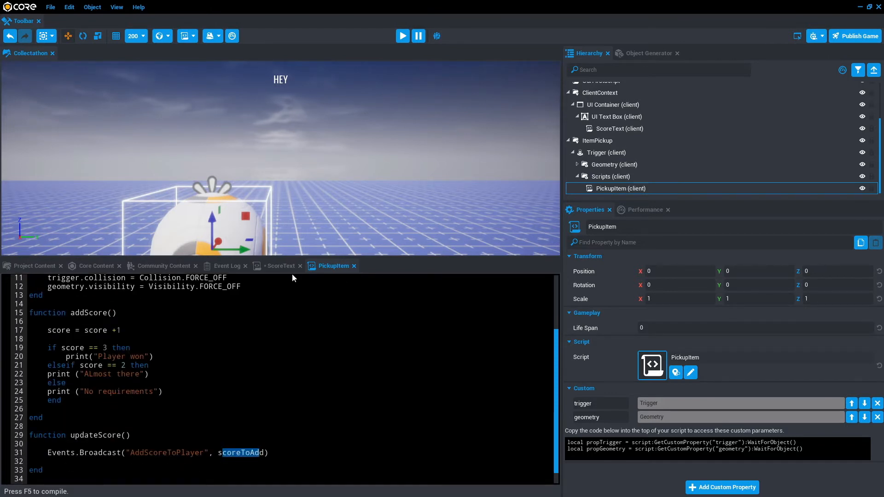
{"action": "left_click", "coordinate": [277, 265]}
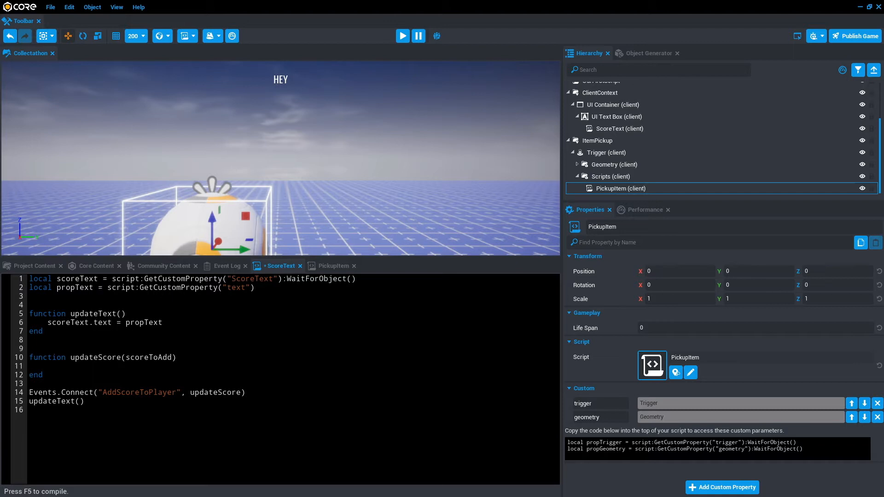
Step: Print "Test_broadcasting" inside updateScore and check the Event Log
{"action": "type", "text": "p"}
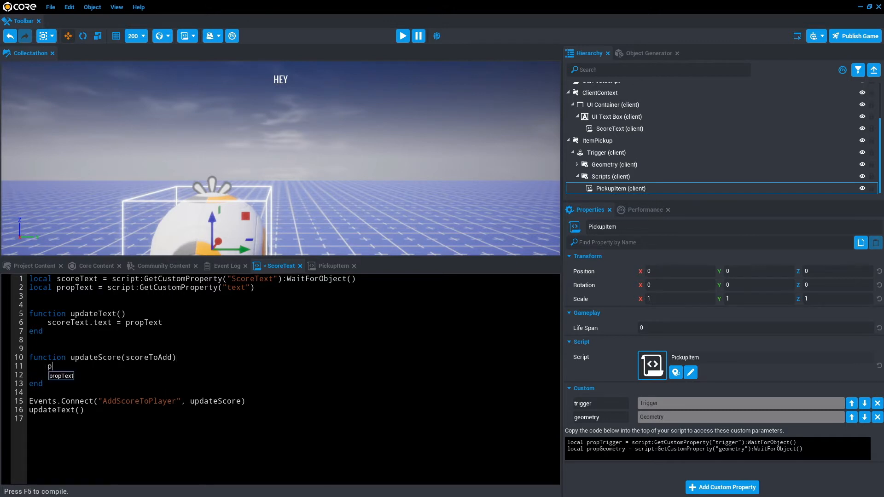
{"action": "type", "text": "rint()"}
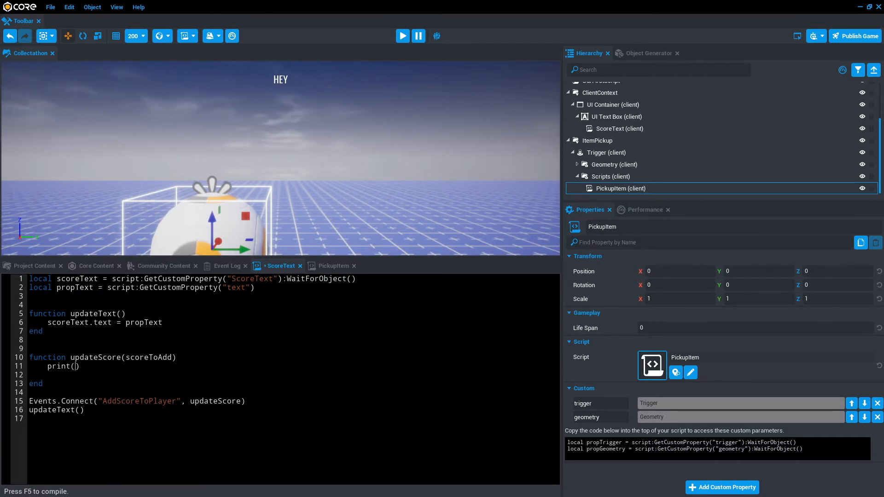
{"action": "type", "text": "\"Test\""}
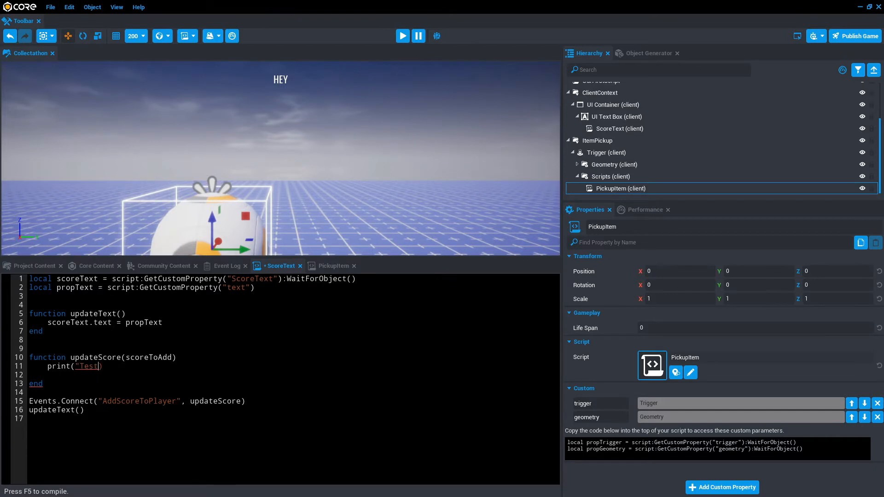
{"action": "type", "text": "_broadcasti"}
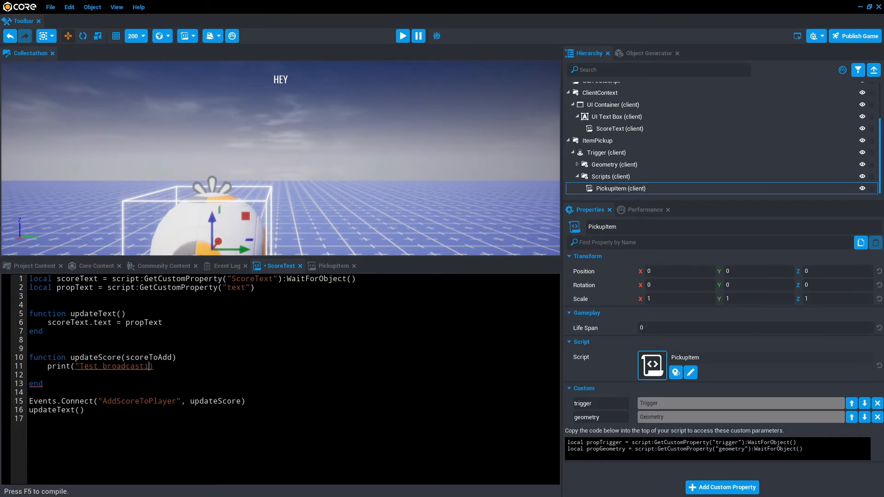
{"action": "type", "text": "ng\""}
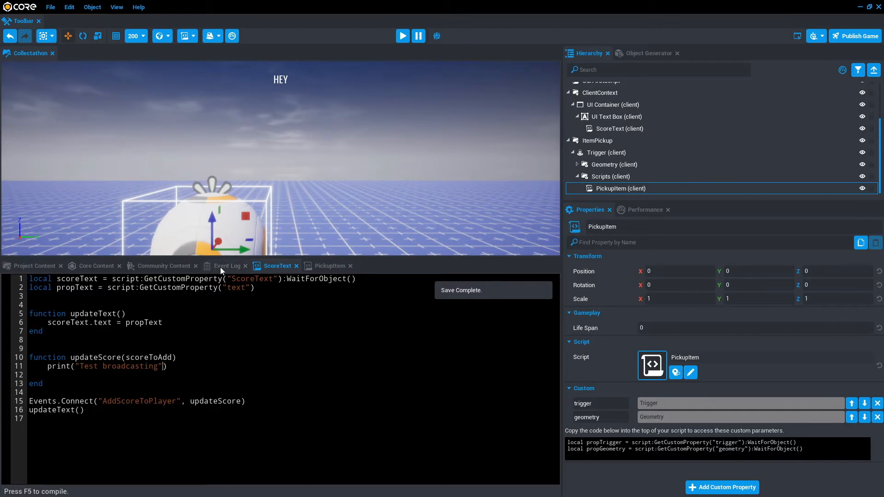
{"action": "left_click", "coordinate": [403, 36]}
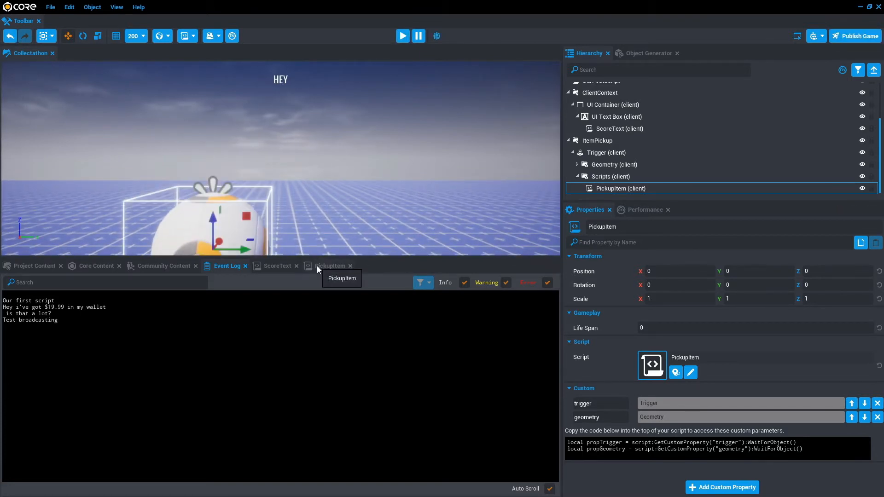
{"action": "left_click", "coordinate": [331, 266]}
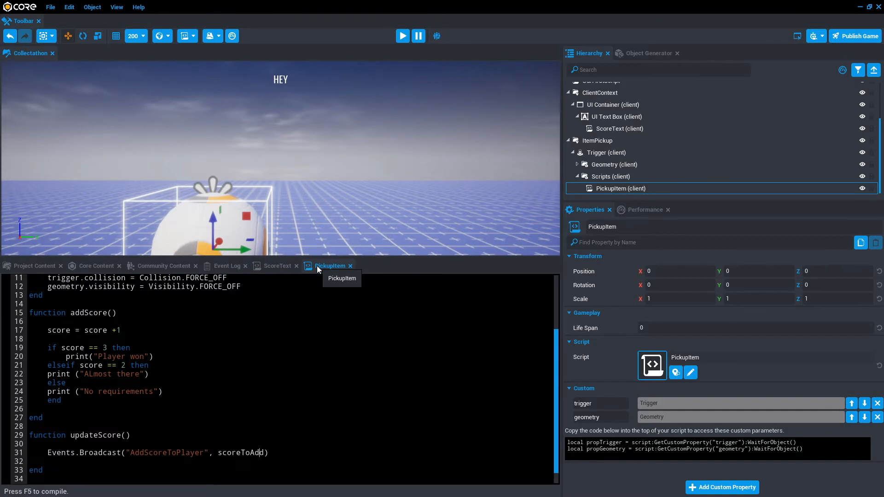
{"action": "left_click", "coordinate": [276, 266]}
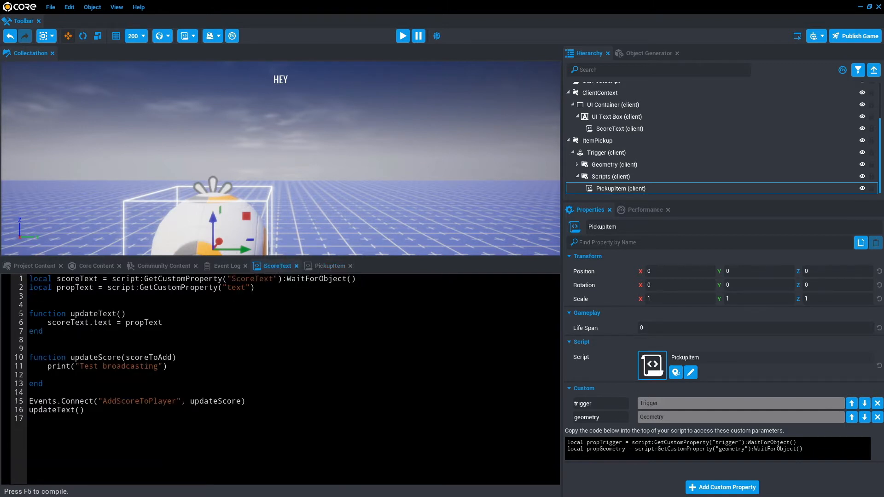
Step: Declare local currentScore = 0 below ScoreText's top variables
{"action": "left_click", "coordinate": [168, 366]}
{"action": "type", "text": "local"}
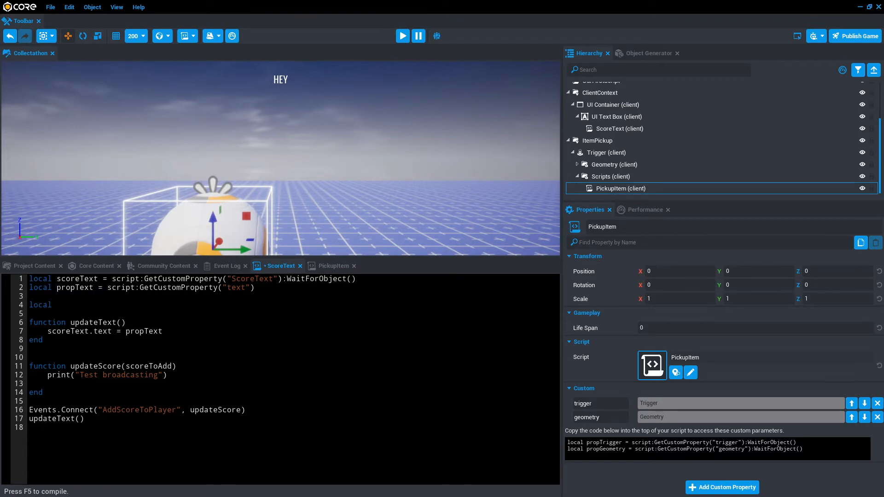
{"action": "type", "text": "current"}
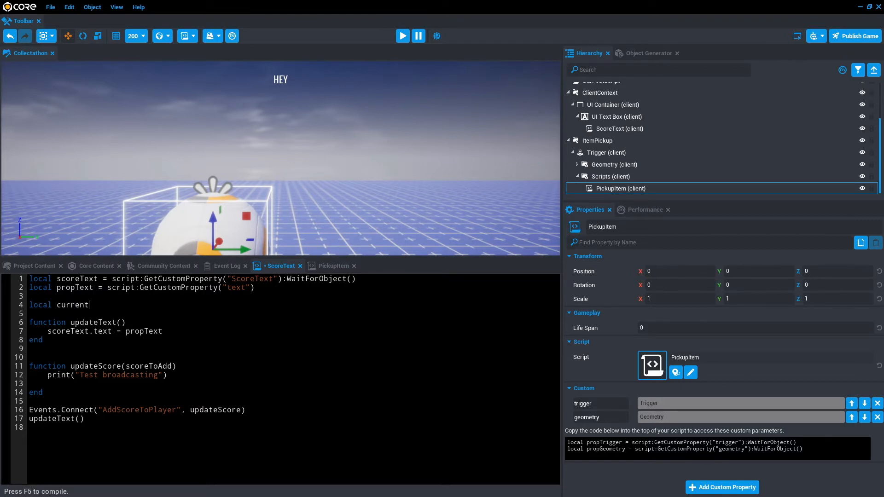
{"action": "type", "text": "Scor"}
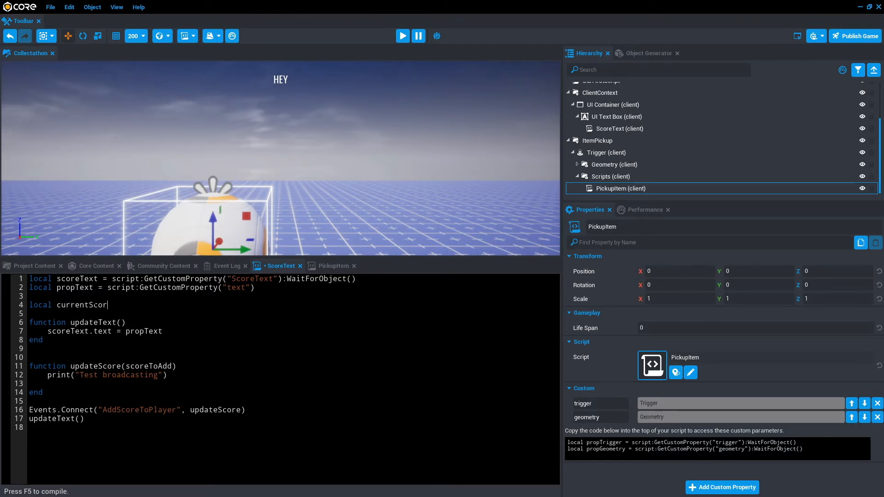
{"action": "type", "text": "e = 0"}
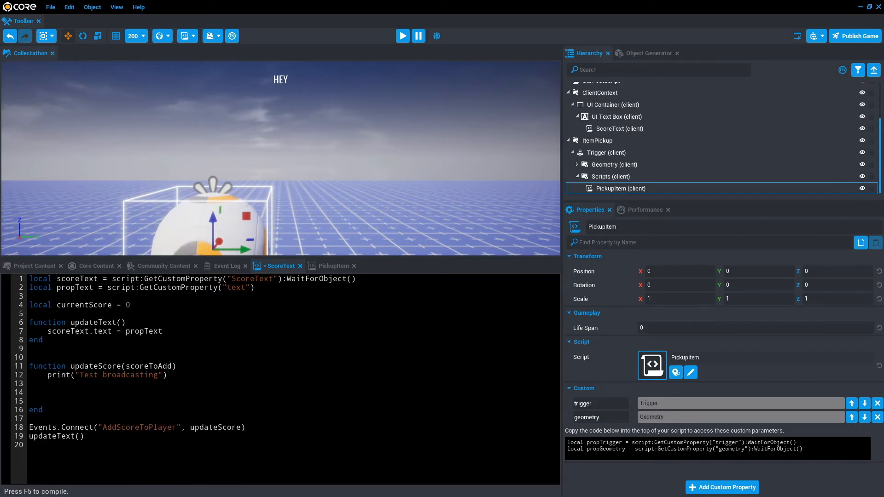
Step: In updateScore add scoreToAdd to currentScore and set scoreText.text to currentScore
{"action": "type", "text": "currentScore ="}
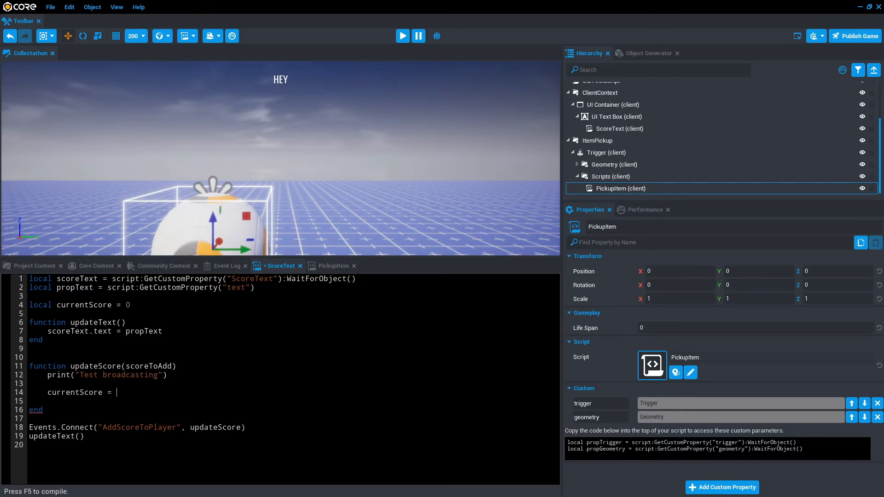
{"action": "type", "text": "currentScore +"}
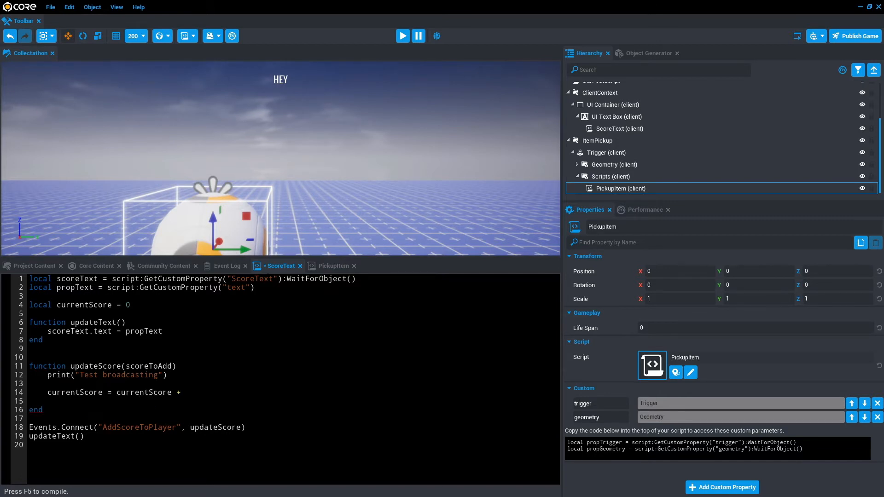
{"action": "type", "text": "scoreToAdd"}
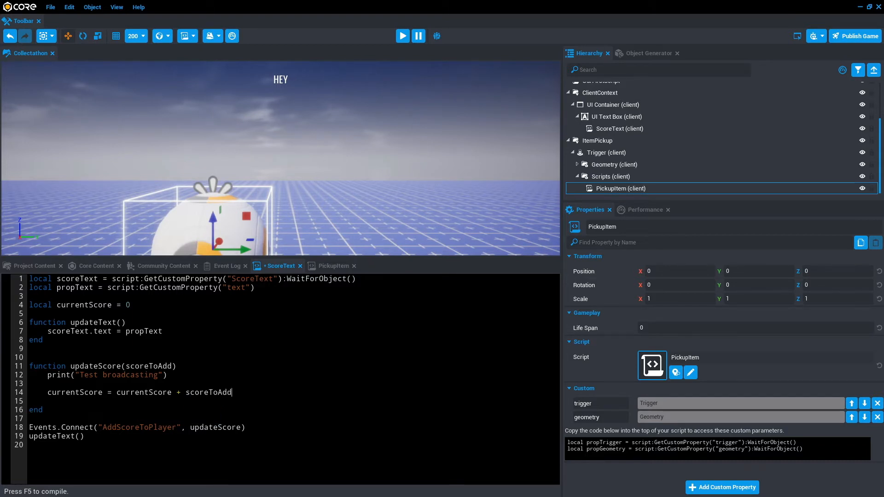
{"action": "type", "text": "p"}
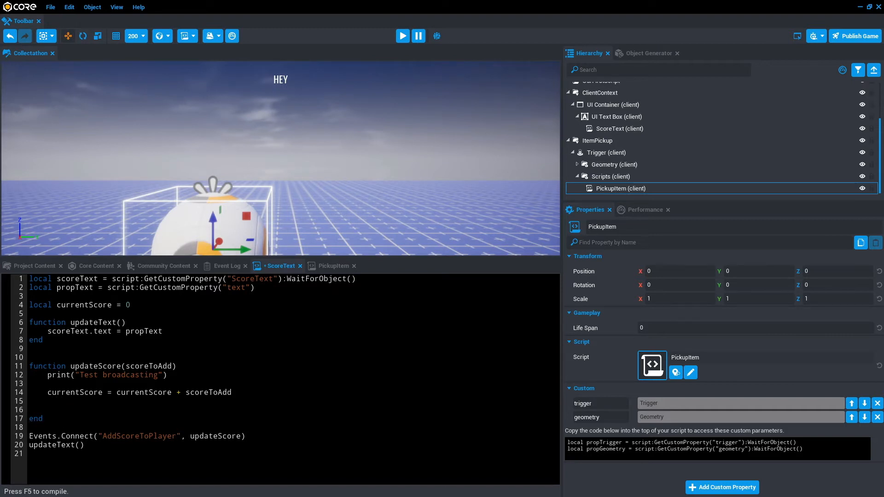
{"action": "type", "text": "scoreText.t"}
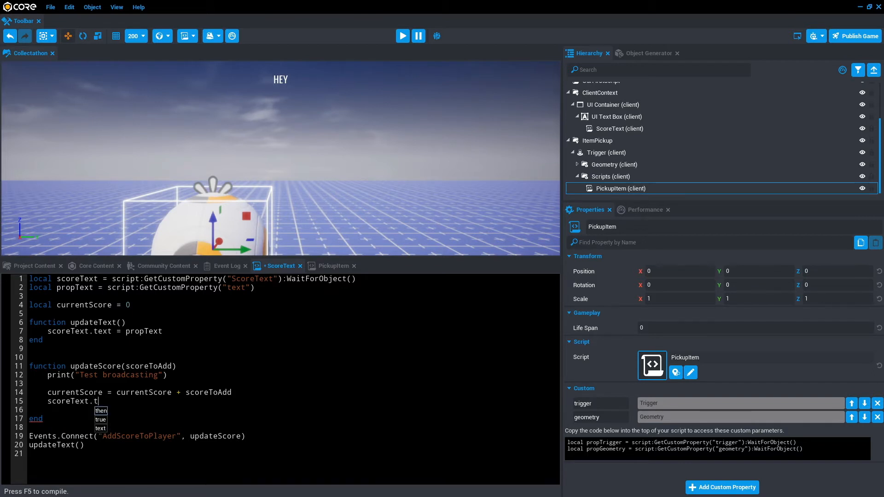
{"action": "type", "text": "ext ="}
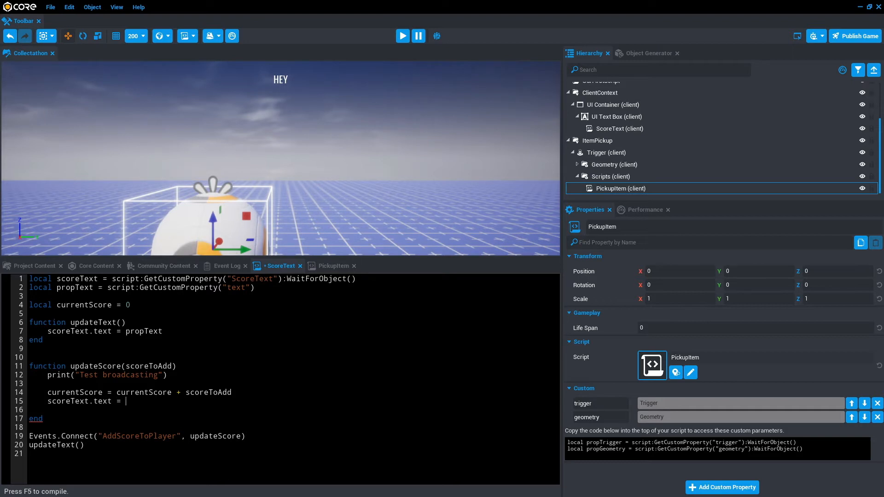
{"action": "type", "text": "curr"}
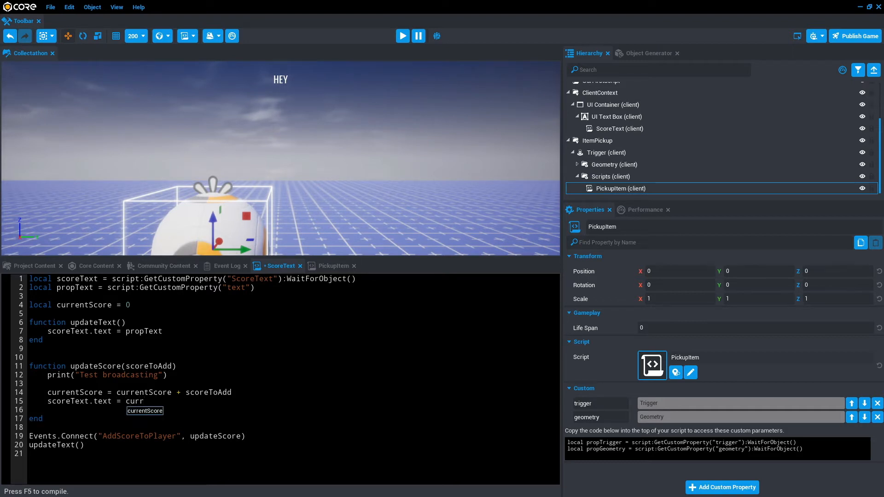
{"action": "type", "text": "entScore"}
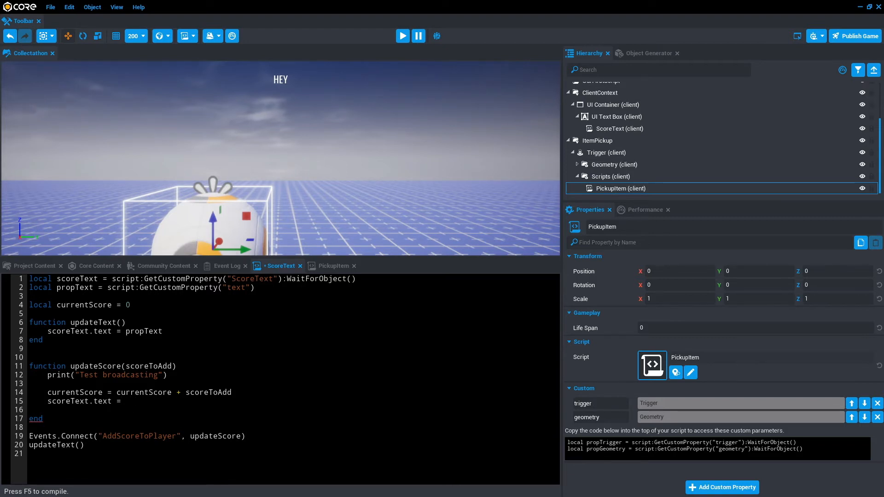
{"action": "type", "text": "\"\""}
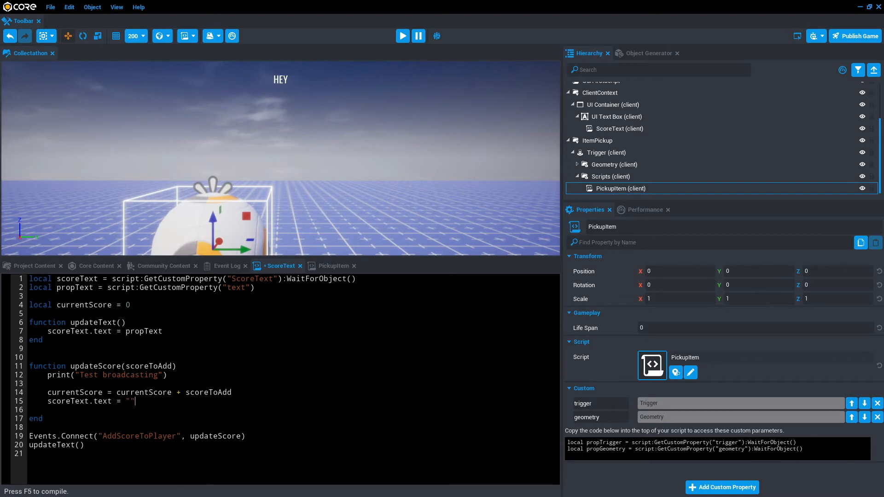
{"action": "type", "text": "..currentScore..\""}
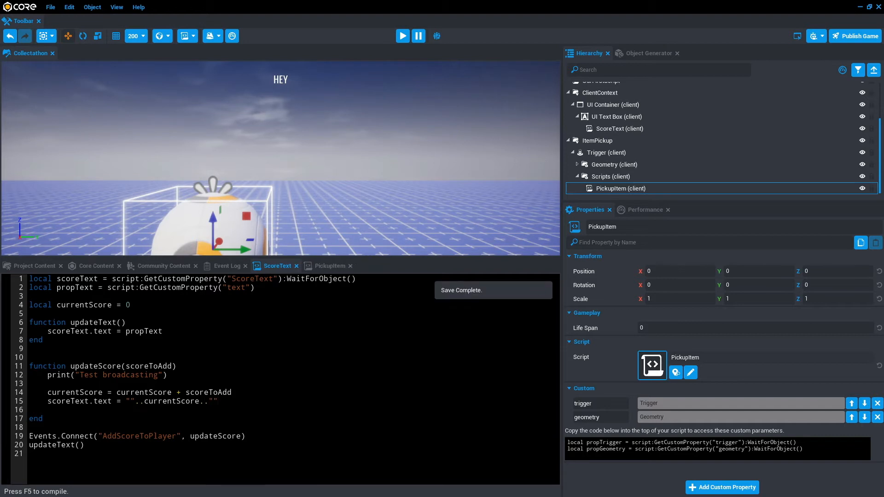
{"action": "mouse_move", "coordinate": [402, 36]}
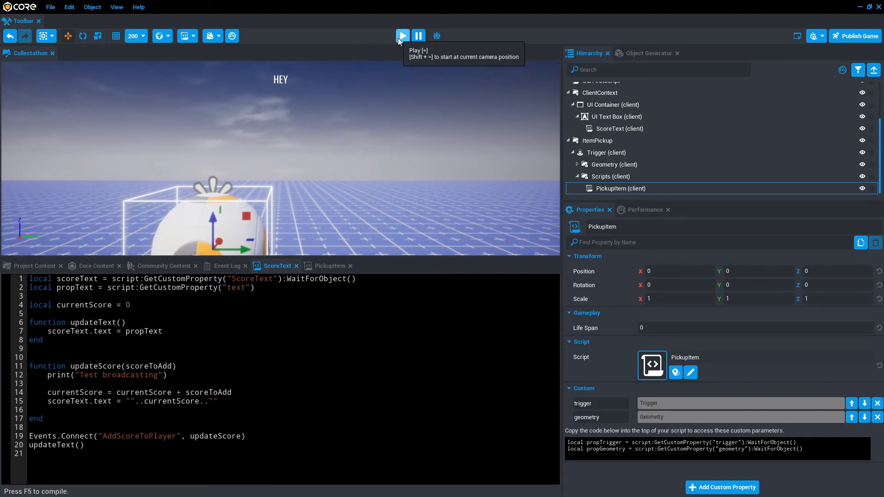
{"action": "left_click", "coordinate": [403, 36]}
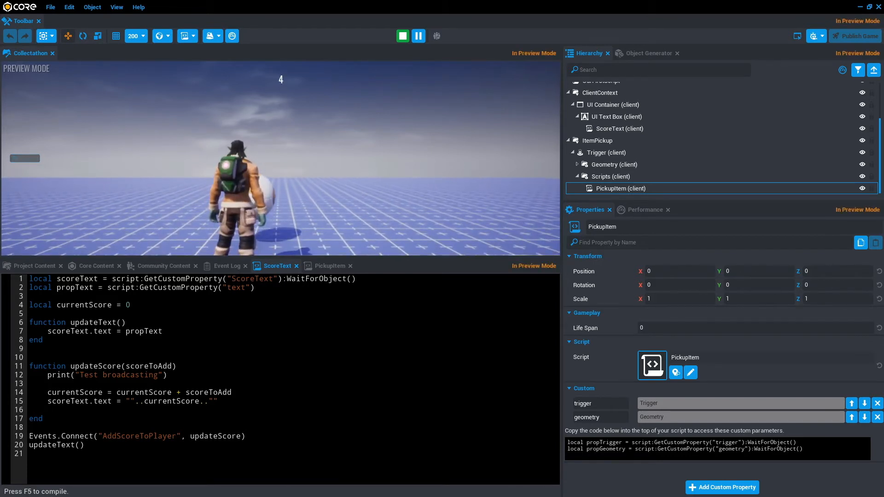
{"action": "left_click", "coordinate": [402, 36]}
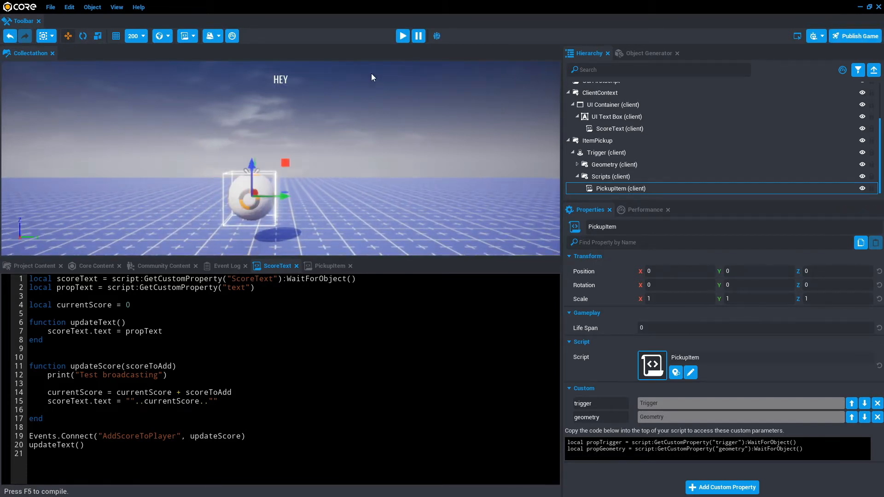
Step: Review PickupItem's updateScore that hides the pickup, then run a quick play test
{"action": "left_click", "coordinate": [328, 265]}
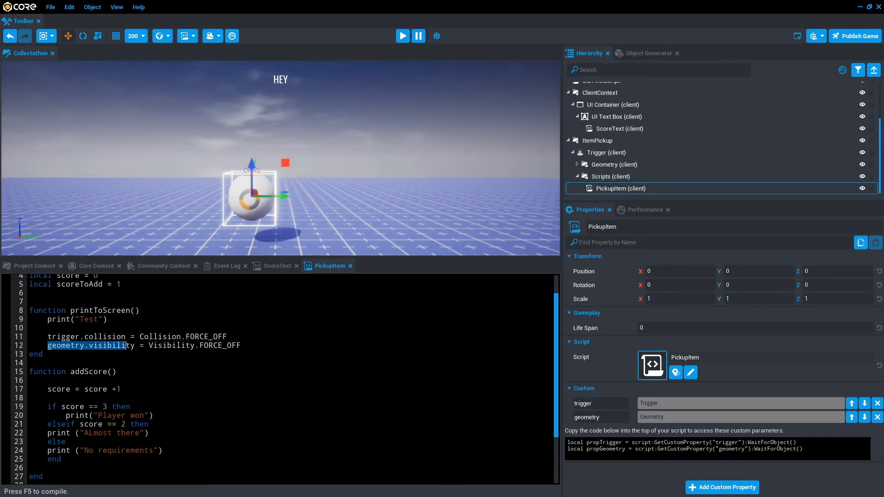
{"action": "scroll", "scroll_direction": "down", "scroll_amount": 3}
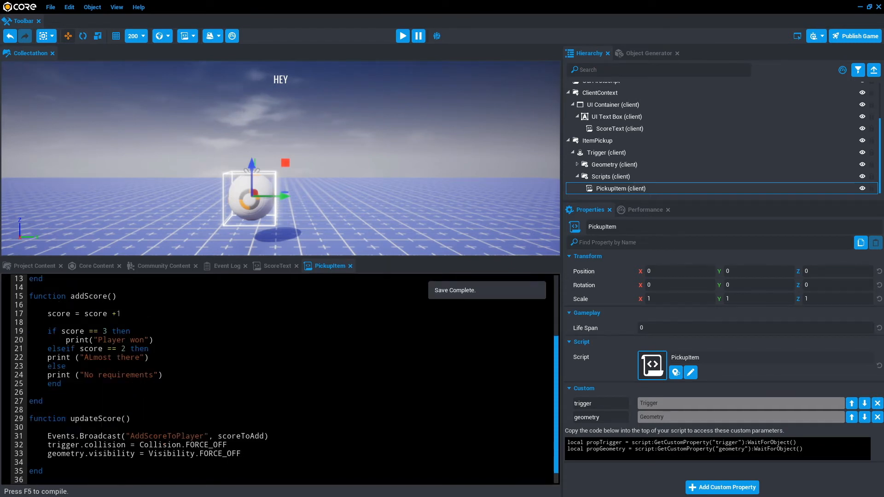
{"action": "left_click", "coordinate": [402, 36]}
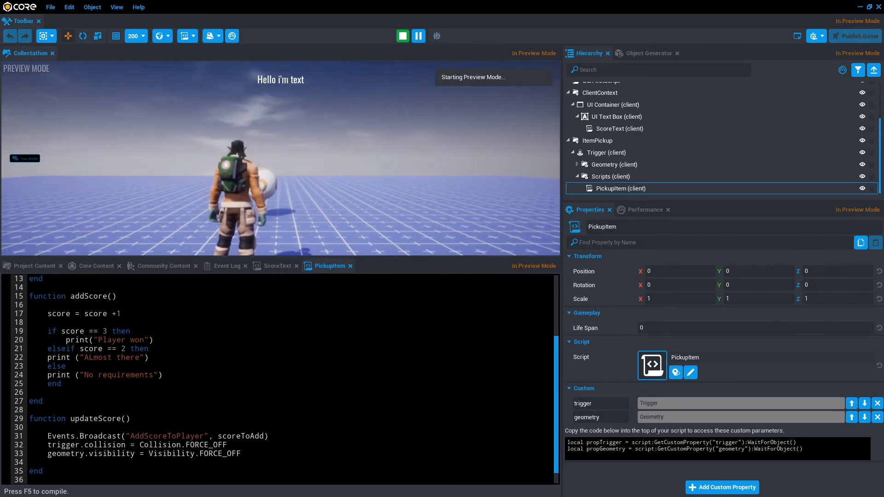
{"action": "left_click", "coordinate": [403, 36]}
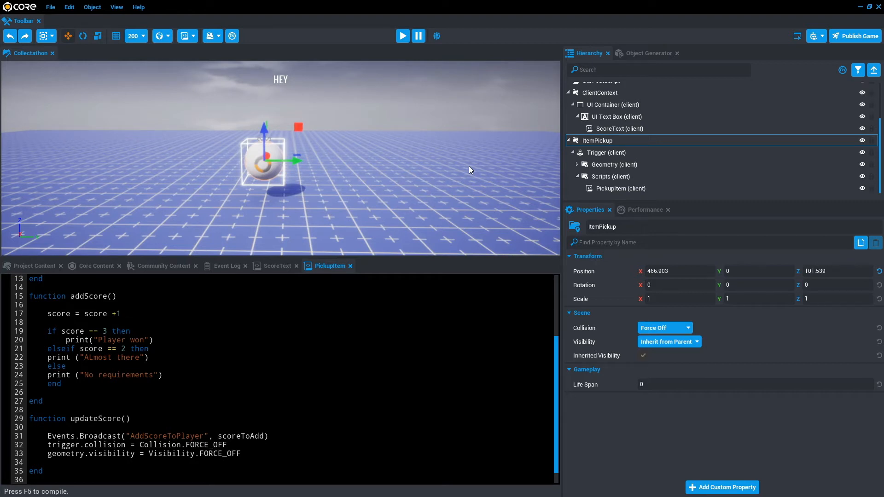
{"action": "mouse_move", "coordinate": [464, 183]}
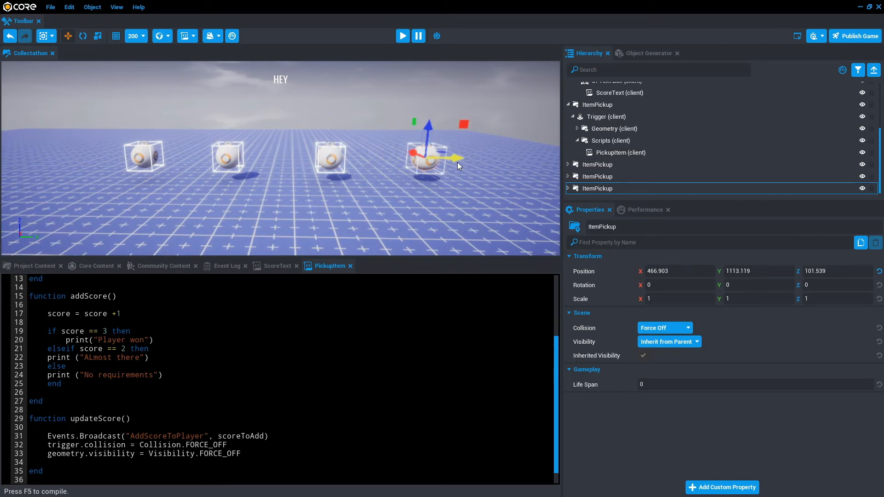
Step: Play-test collecting the four ItemPickup copies, reaching a score of 3
{"action": "left_click", "coordinate": [403, 36]}
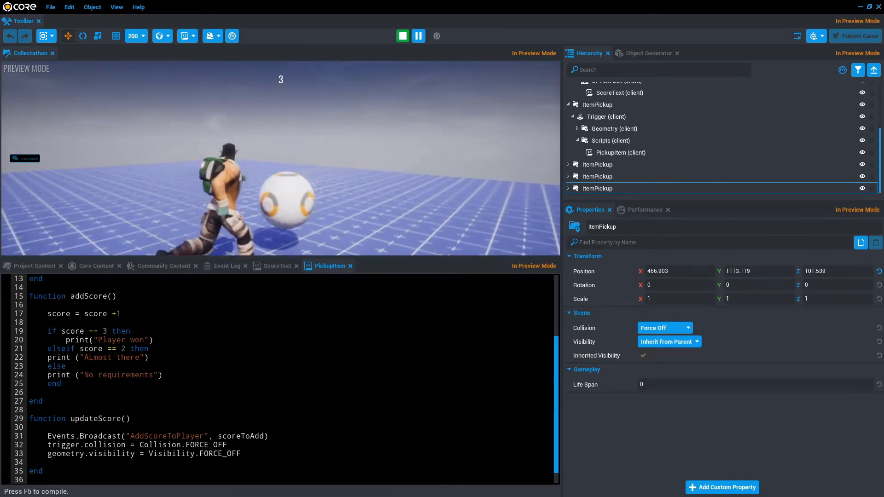
{"action": "left_click", "coordinate": [403, 36]}
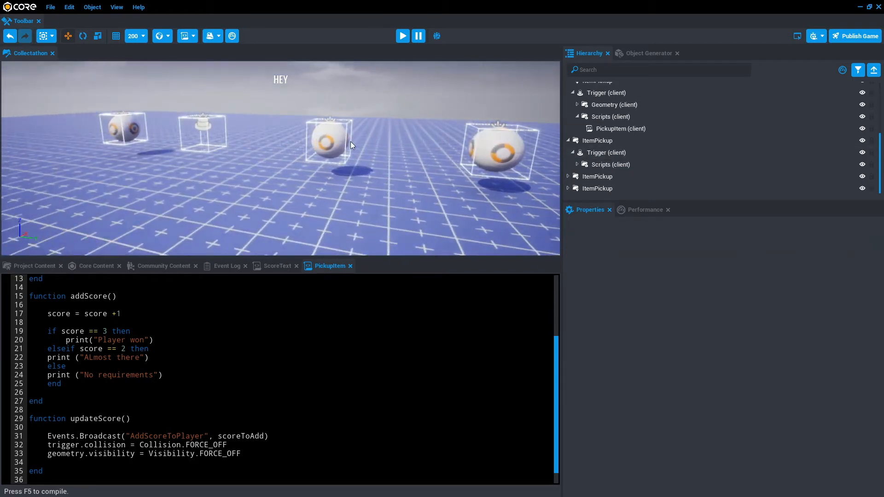
Step: Select the ItemPickup object in the Hierarchy
{"action": "left_click", "coordinate": [614, 163]}
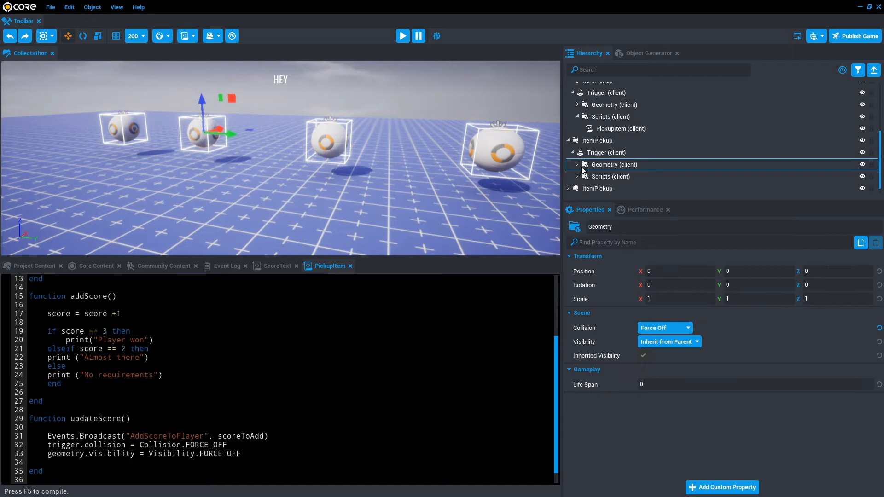
{"action": "scroll", "scroll_direction": "down", "scroll_amount": 3}
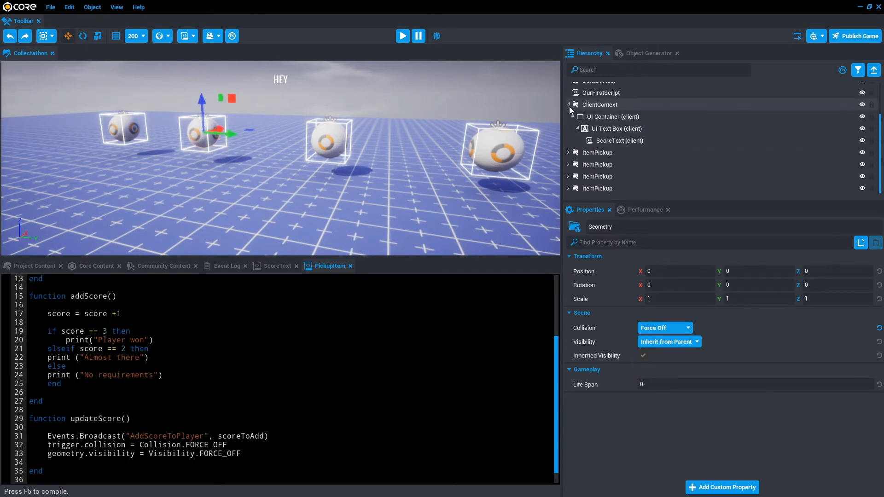
{"action": "left_click", "coordinate": [596, 188]}
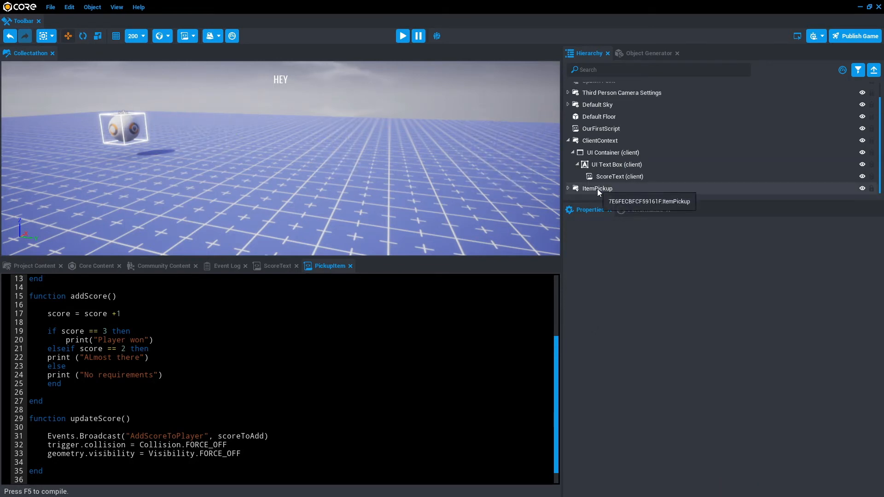
{"action": "left_click", "coordinate": [598, 188]}
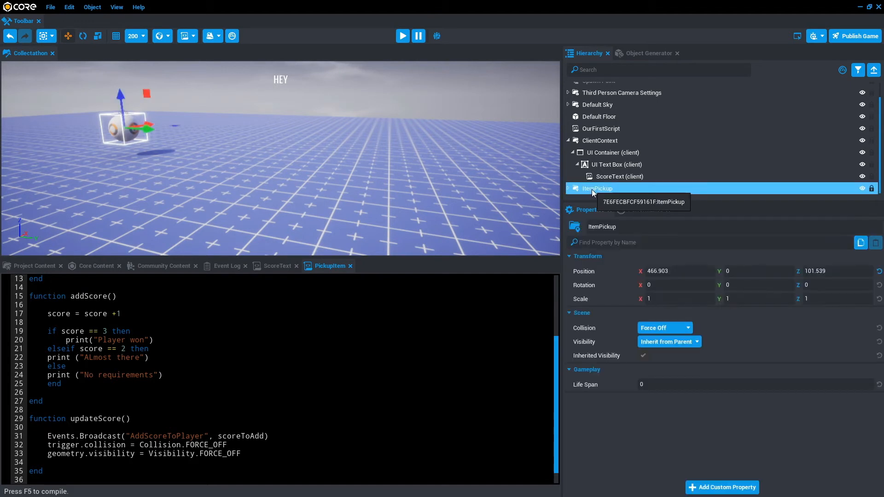
Step: Create a new template named ItemPickup from the selected object
{"action": "right_click", "coordinate": [595, 188]}
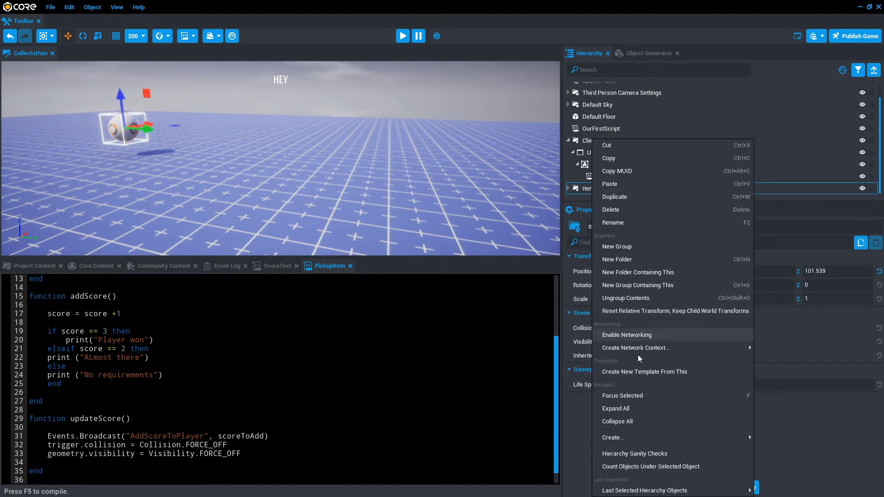
{"action": "left_click", "coordinate": [645, 372]}
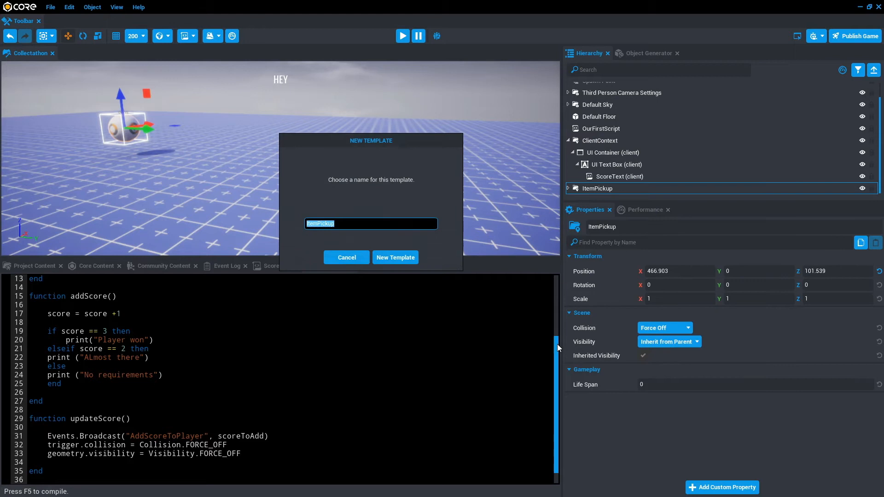
{"action": "mouse_move", "coordinate": [395, 257]}
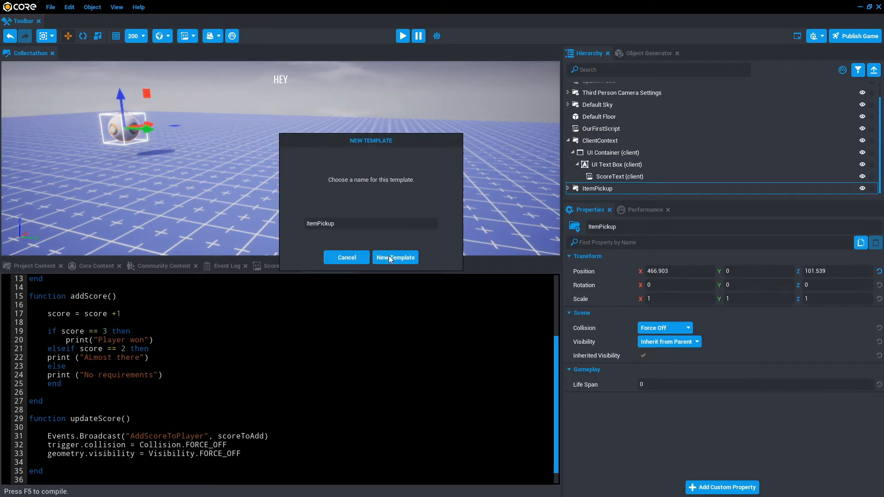
{"action": "left_click", "coordinate": [396, 257]}
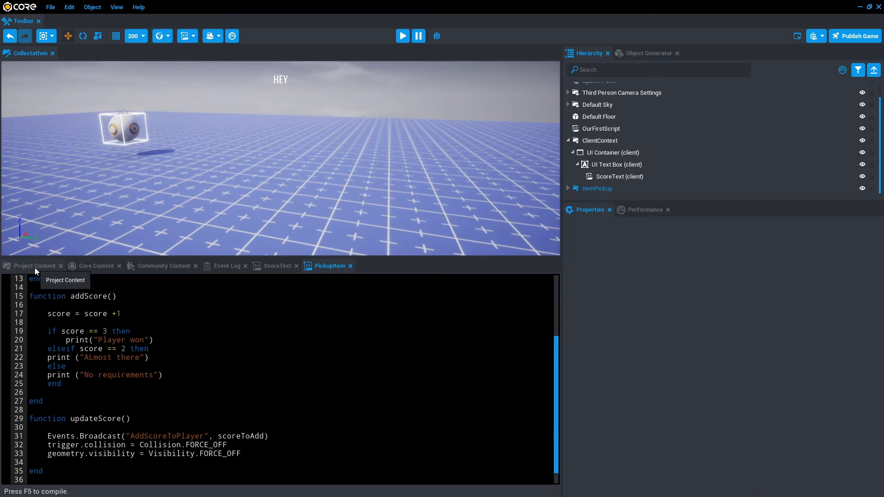
Step: Show My Templates in Project Content and act on the ItemPickup instance
{"action": "left_click", "coordinate": [36, 266]}
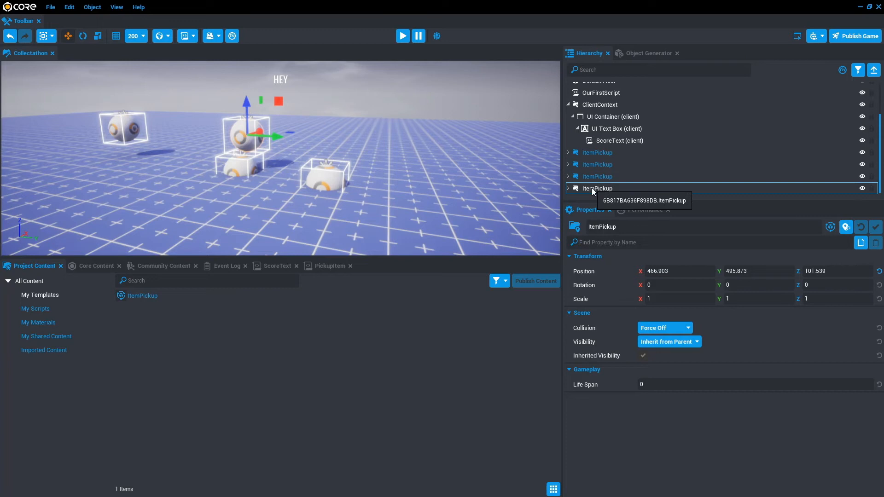
{"action": "right_click", "coordinate": [597, 188]}
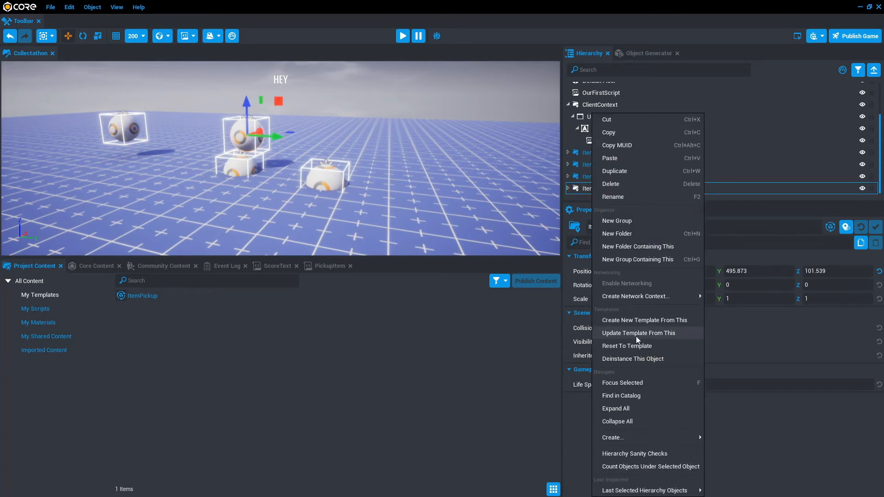
{"action": "mouse_move", "coordinate": [572, 192]}
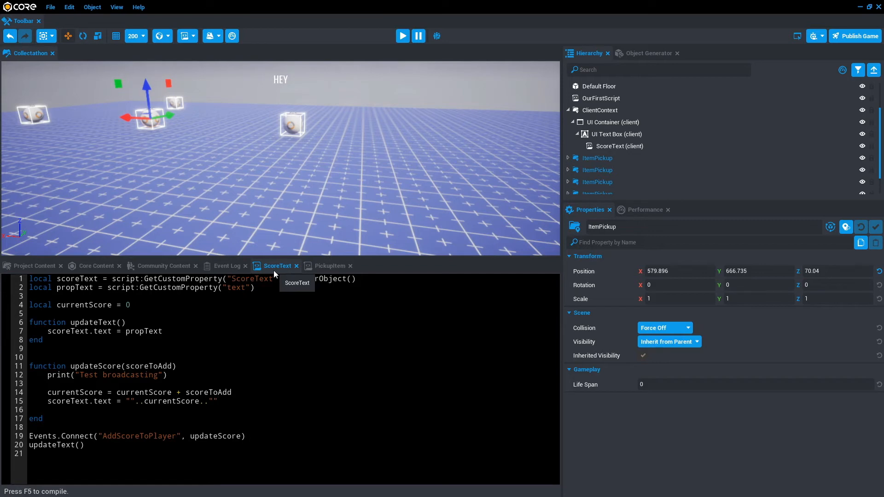
Step: Add a win check in updateScore so ScoreText shows 'Player Won!' when currentScore == 6
{"action": "left_click", "coordinate": [324, 265]}
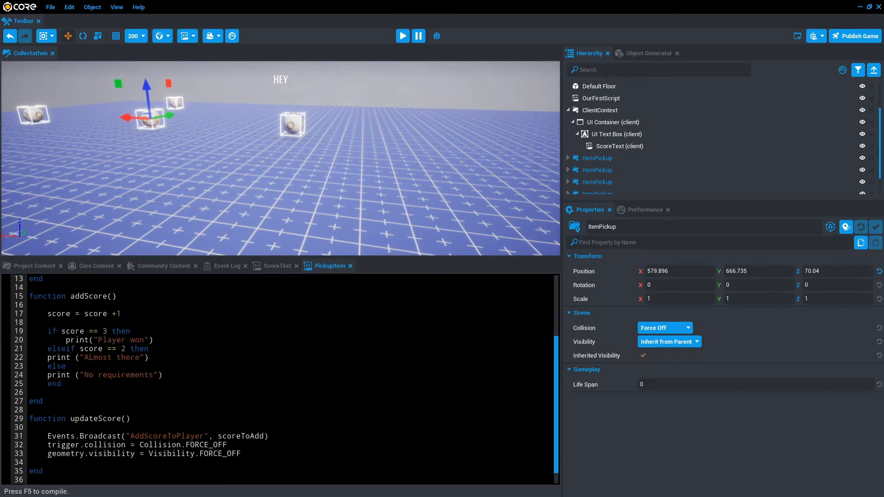
{"action": "mouse_move", "coordinate": [278, 266]}
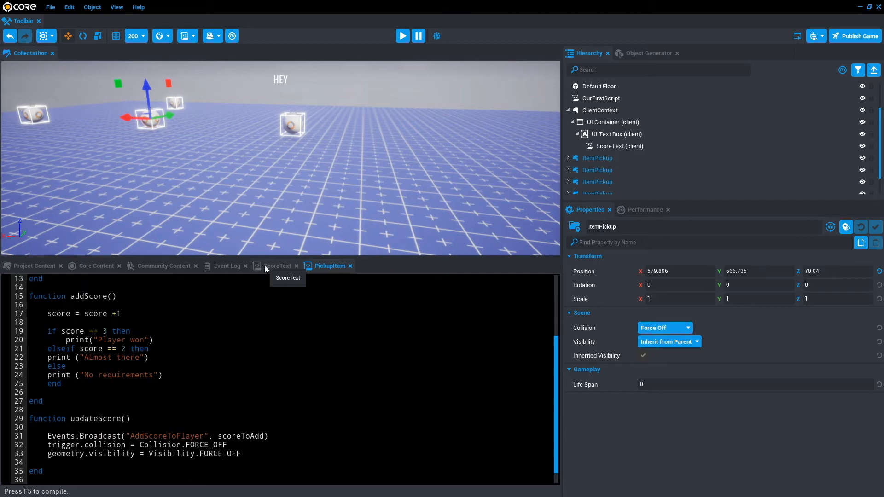
{"action": "left_click", "coordinate": [279, 265]}
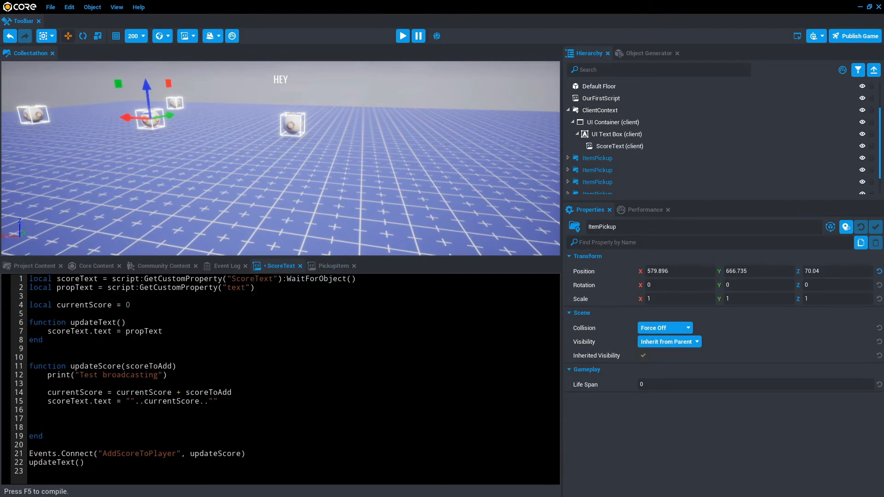
{"action": "type", "text": "if sc"}
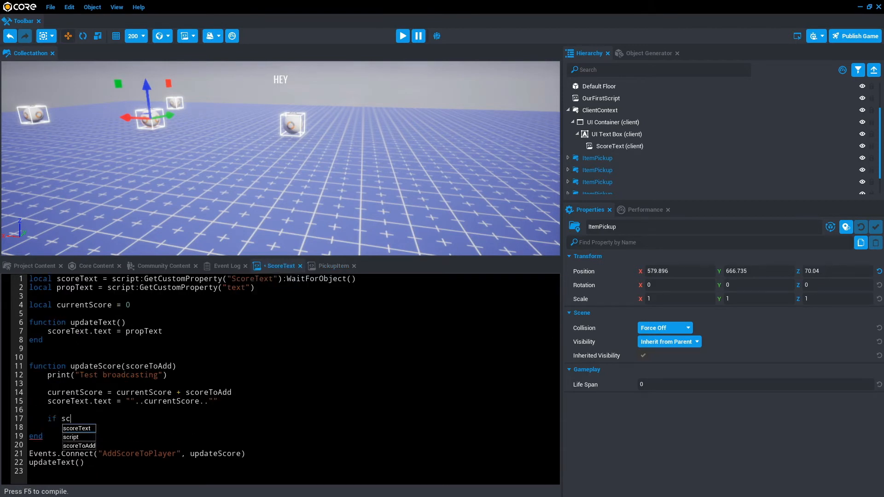
{"action": "type", "text": "currentScore == 5"}
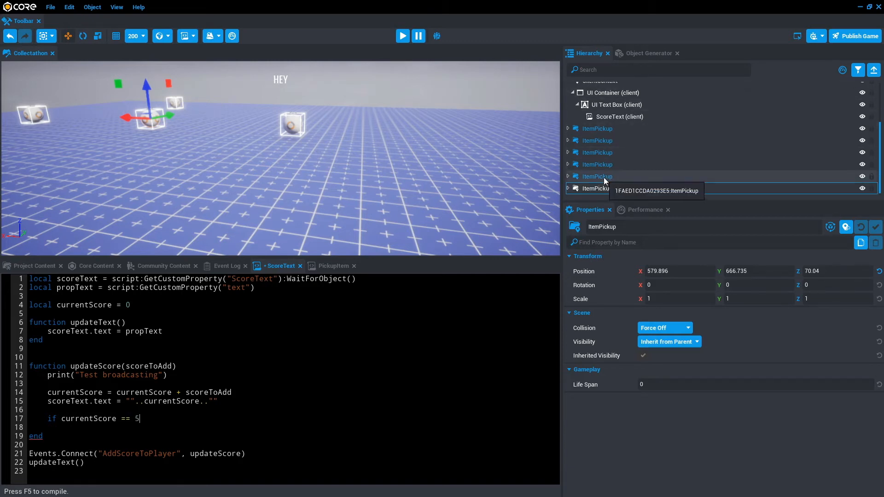
{"action": "left_click", "coordinate": [598, 188]}
{"action": "type", "text": "6 then"}
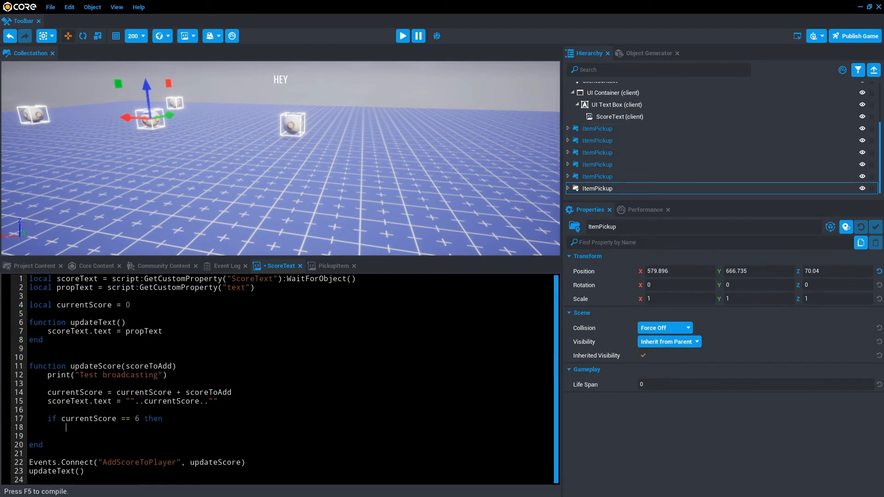
{"action": "type", "text": "scoreText.text = \"\"..currentScore..\"\""}
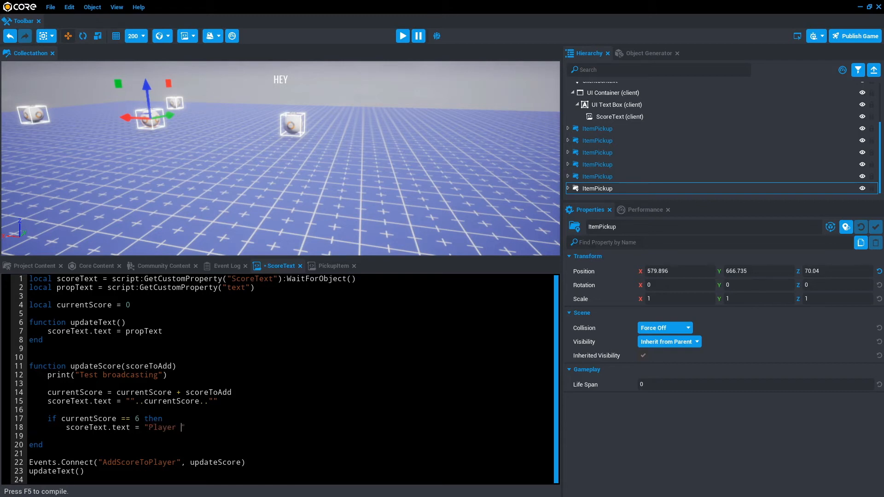
Step: Save the ScoreText script and start a preview run to test the win message
{"action": "key", "text": "ctrl+s"}
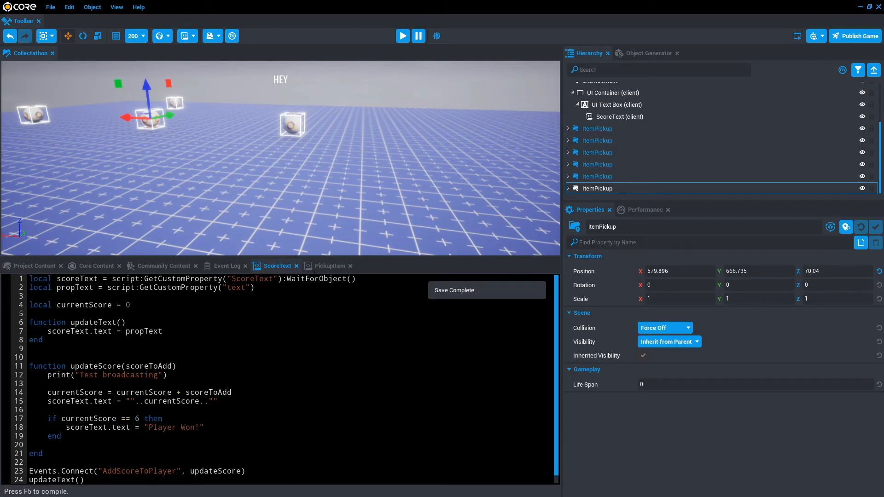
{"action": "left_click", "coordinate": [403, 36]}
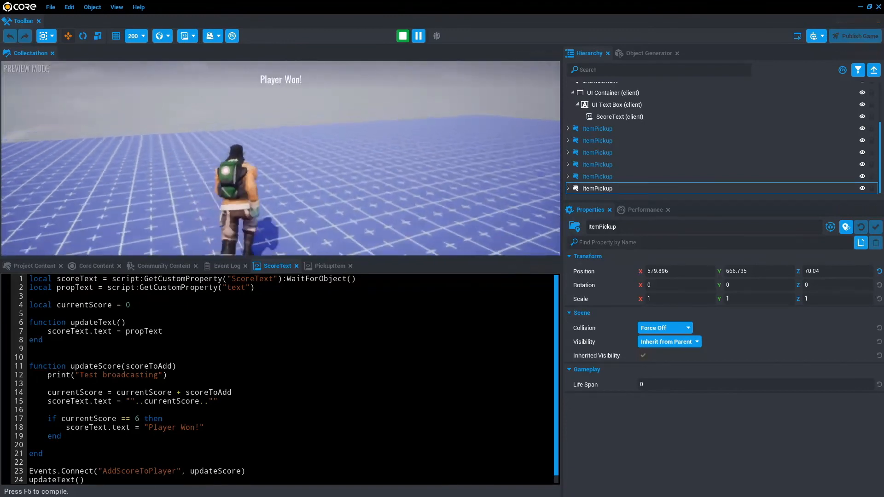
Step: Stop the preview after seeing 'Player Won!' and return to edit mode
{"action": "left_click", "coordinate": [402, 36]}
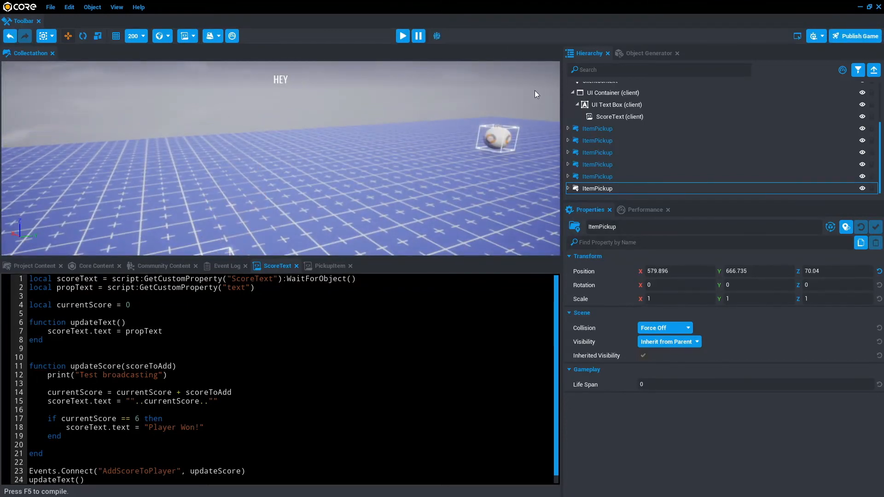
{"action": "mouse_move", "coordinate": [595, 152]}
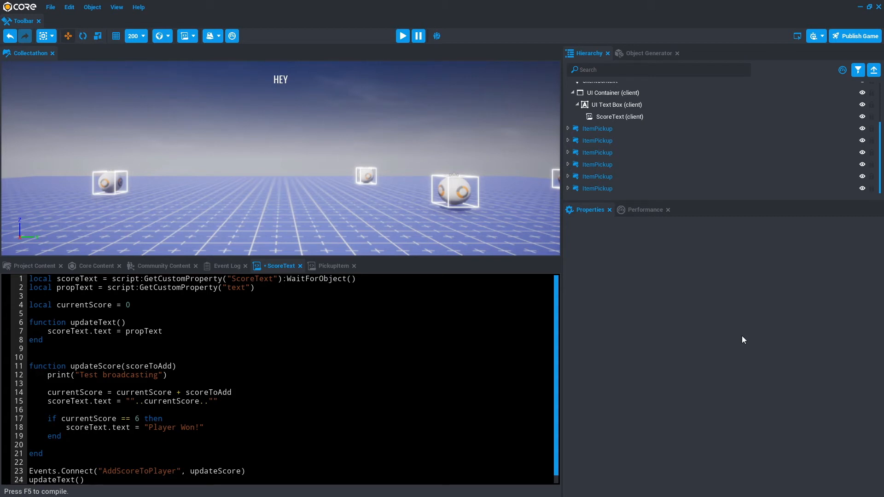
Step: Select all six ItemPickup instances and group them into a new All_Pickups group
{"action": "left_click", "coordinate": [597, 128]}
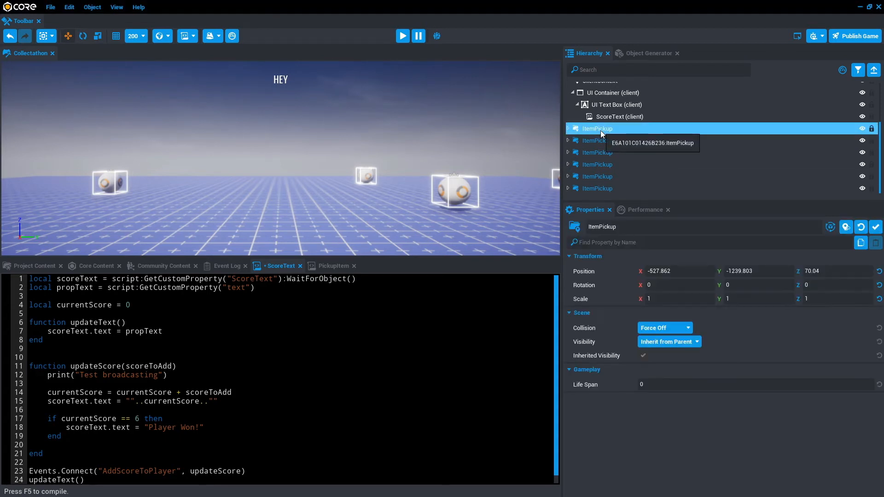
{"action": "left_click", "coordinate": [597, 188]}
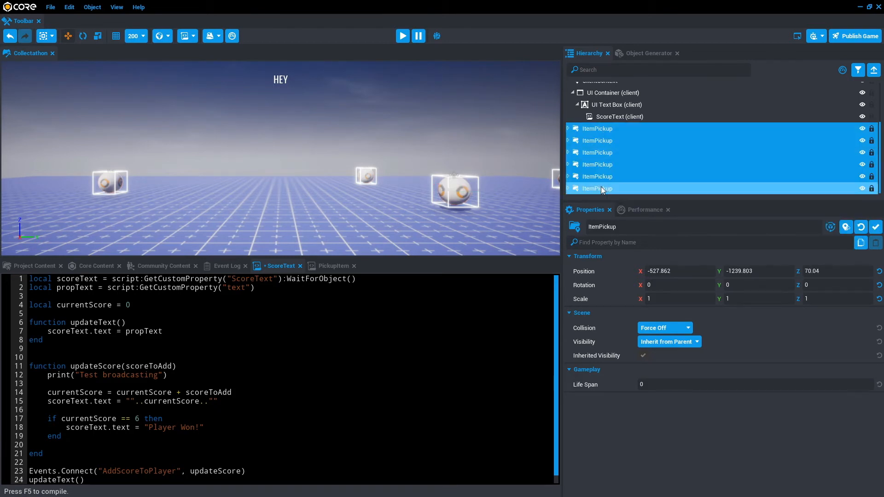
{"action": "right_click", "coordinate": [597, 188]}
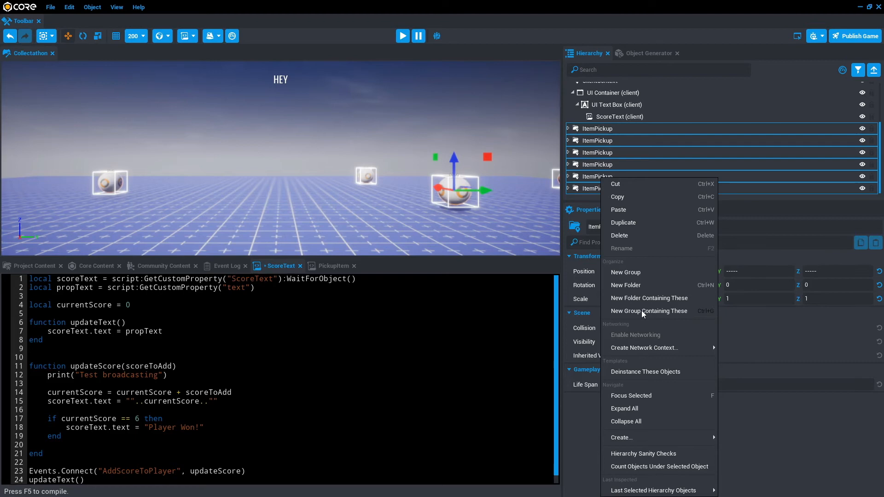
{"action": "left_click", "coordinate": [649, 311]}
{"action": "type", "text": "All_Pickups"}
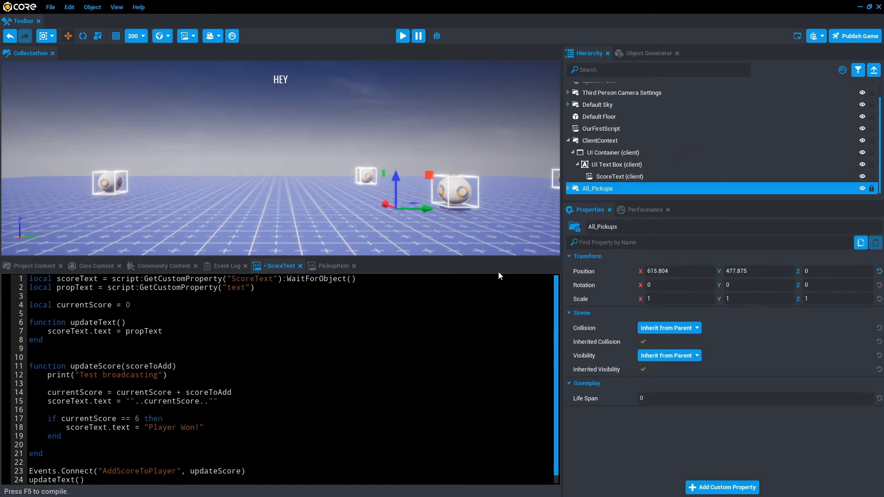
{"action": "mouse_move", "coordinate": [619, 177]}
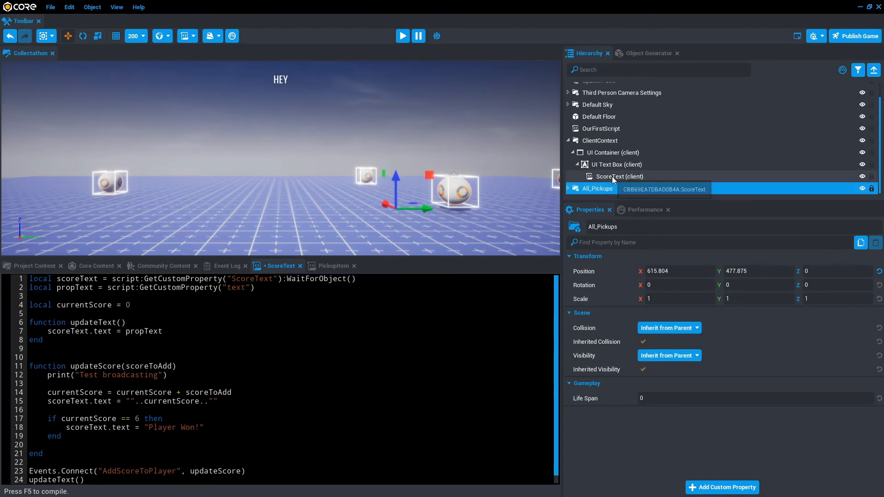
Step: Add All_Pickups as an all_Pickups custom property on ScoreText and fetch it with GetCustomProperty
{"action": "left_click", "coordinate": [620, 177]}
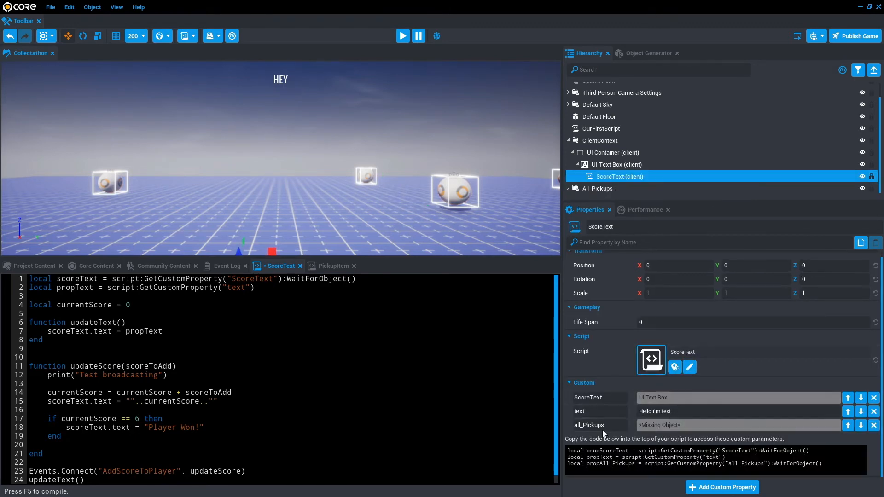
{"action": "left_click", "coordinate": [874, 425]}
{"action": "type", "text": "local all_Pickups = script:GetCustomProperty(\"all_Pickups\"):WaitForObject()"}
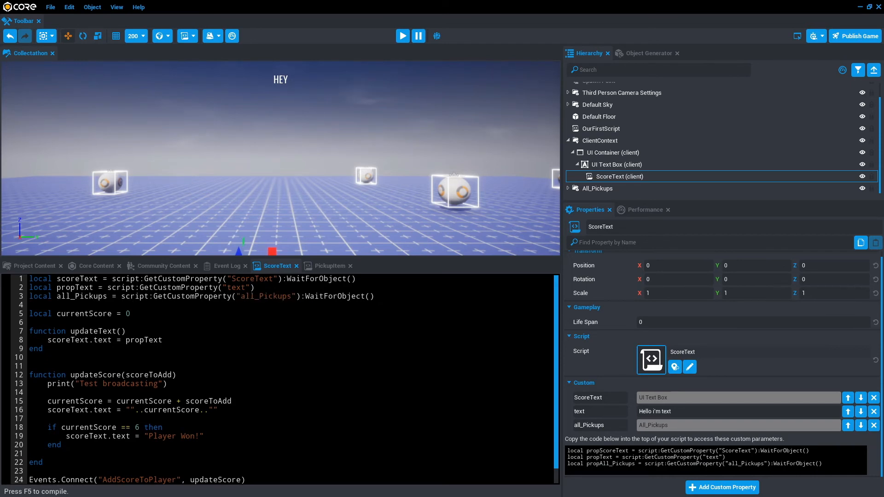
Step: Store all_Pickups:GetChildren() in allPickupsArray and print the array in ScoreText
{"action": "key", "text": "enter"}
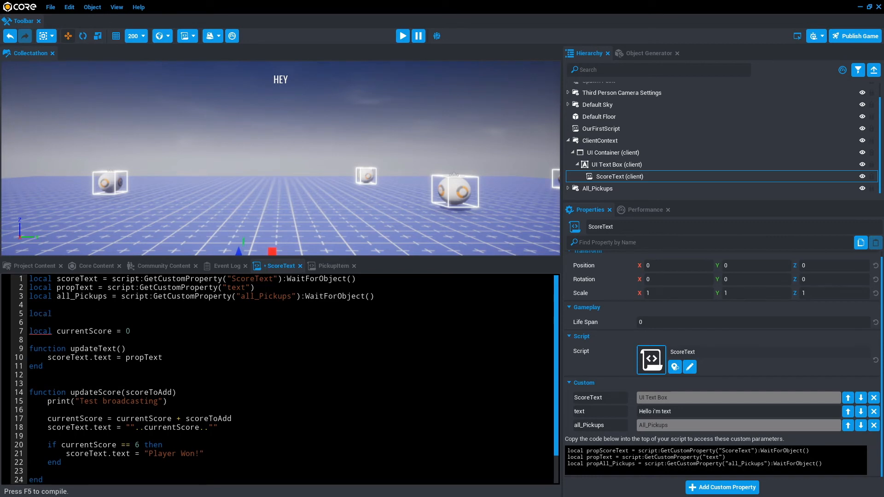
{"action": "type", "text": "all"}
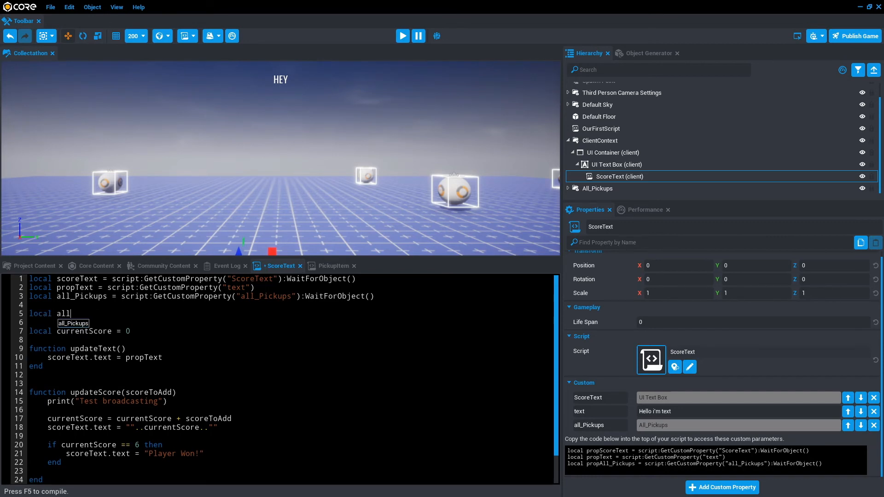
{"action": "type", "text": "P"}
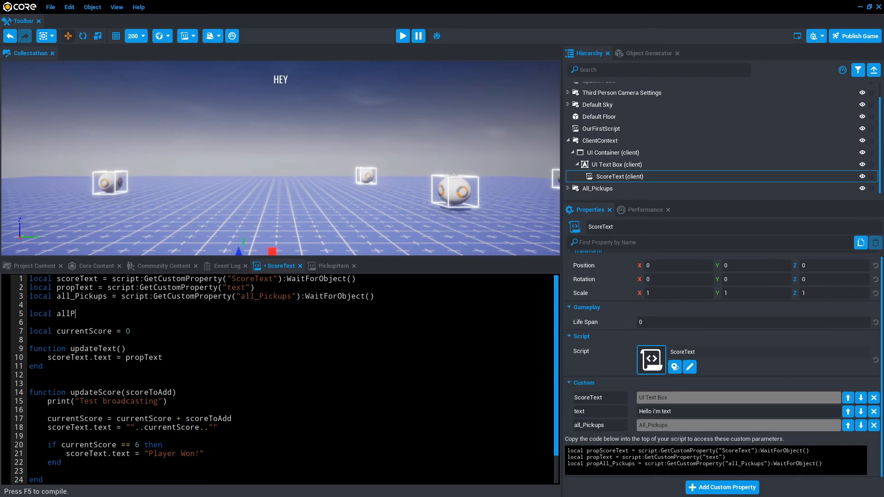
{"action": "type", "text": "ickupsA"}
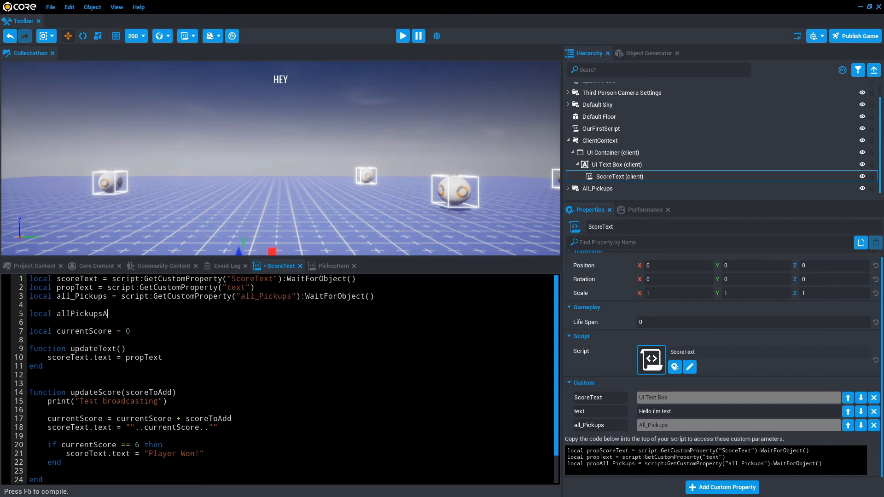
{"action": "type", "text": "rray = all_Pickups:G"}
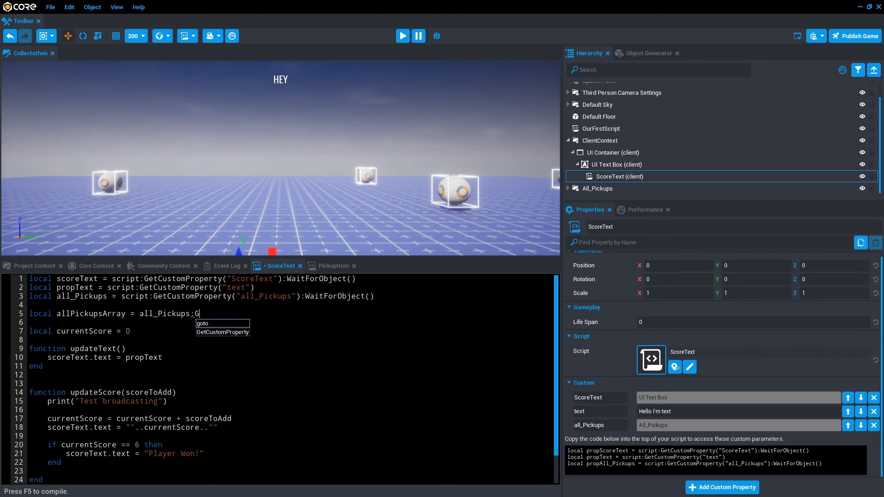
{"action": "type", "text": "etChildr"}
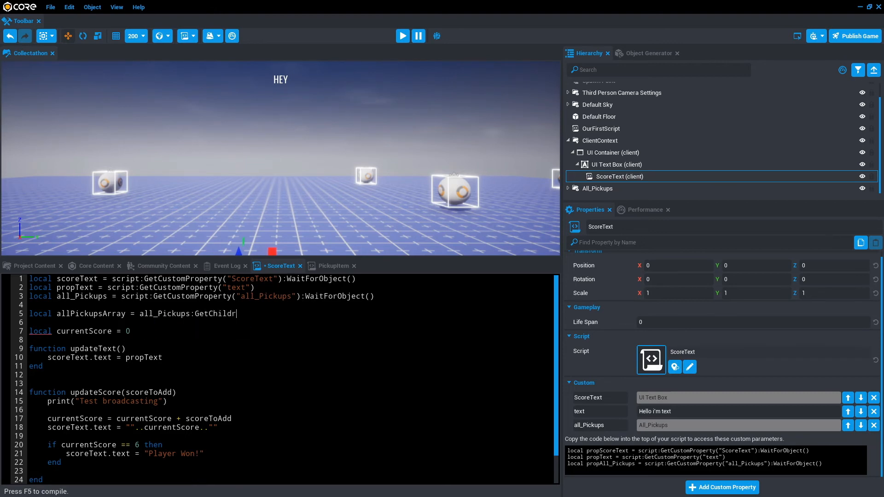
{"action": "type", "text": "en()"}
{"action": "left_click", "coordinate": [290, 323]}
{"action": "type", "text": "print("}
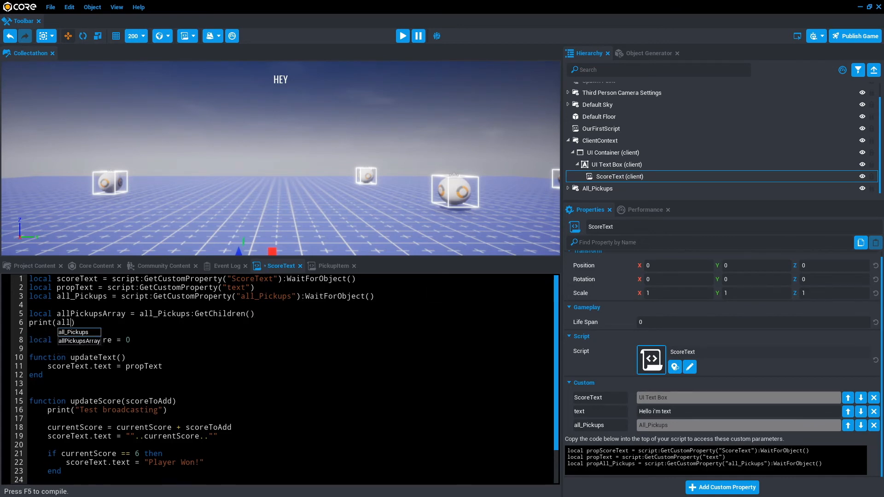
{"action": "type", "text": "allPickupsArray"}
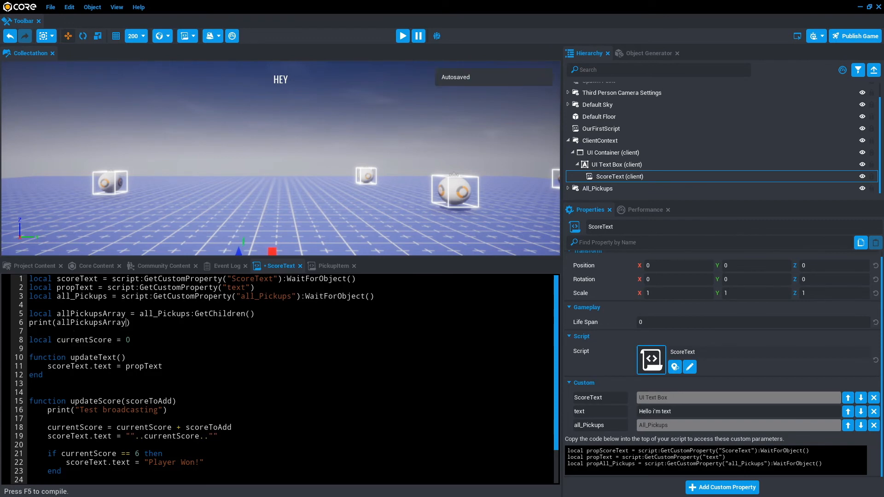
{"action": "left_click", "coordinate": [403, 36]}
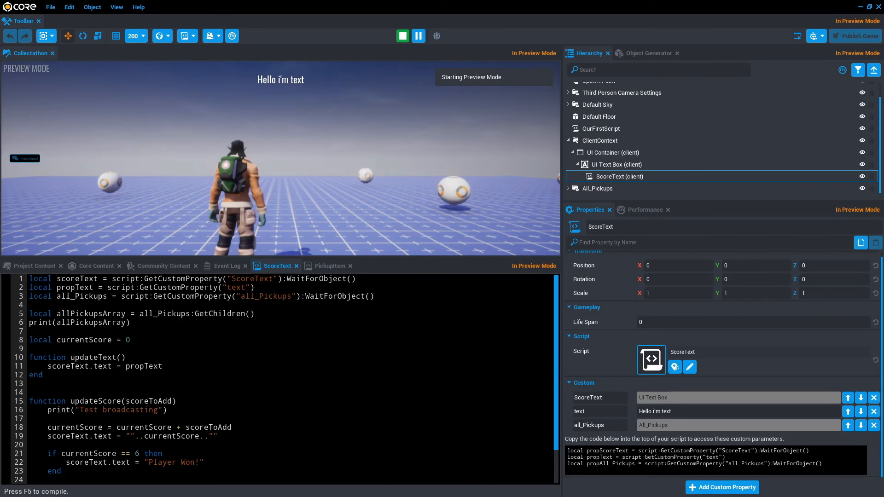
{"action": "left_click", "coordinate": [402, 36]}
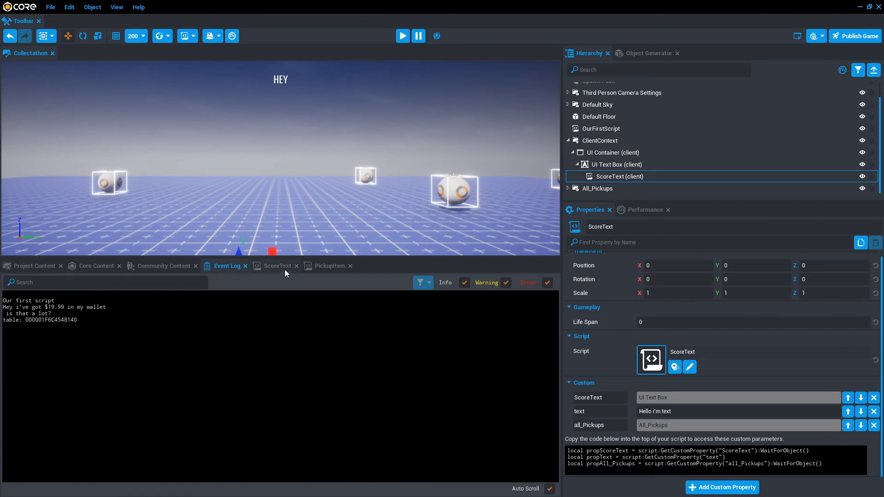
{"action": "left_click", "coordinate": [278, 266]}
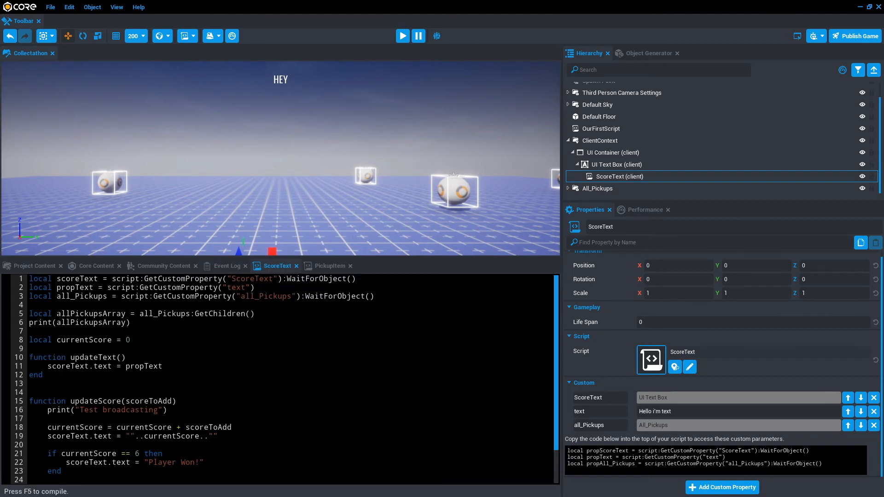
Step: Count allPickupsArray into listlength with an ipairs loop, print it, and show the Event Log
{"action": "double_click", "coordinate": [91, 313]}
{"action": "type", "text": "for _, child in ipairs(allPickupsArray) do"}
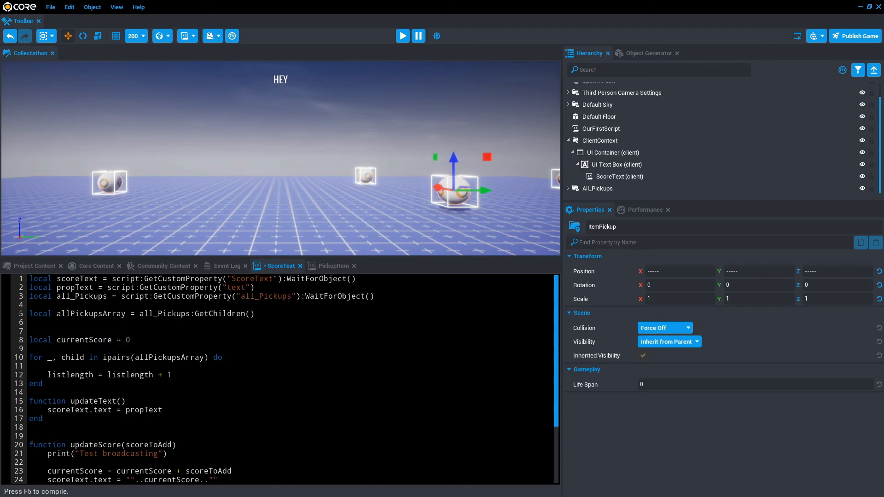
{"action": "type", "text": "lco"}
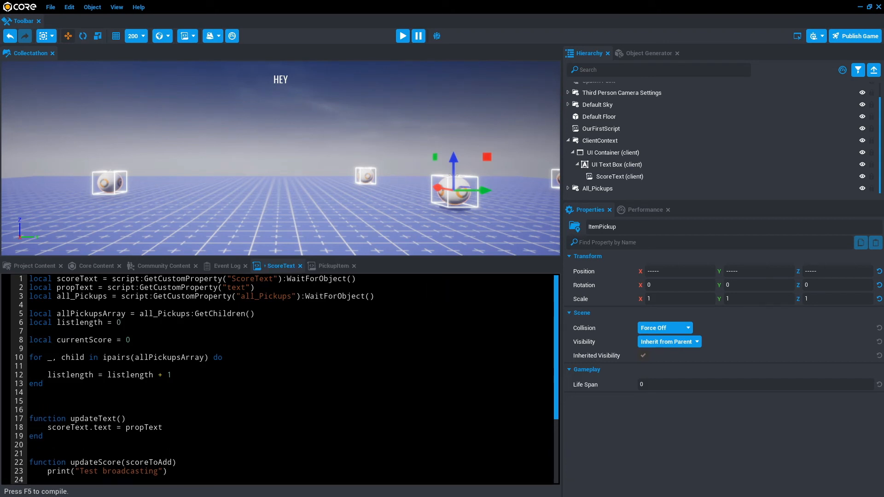
{"action": "type", "text": "print()"}
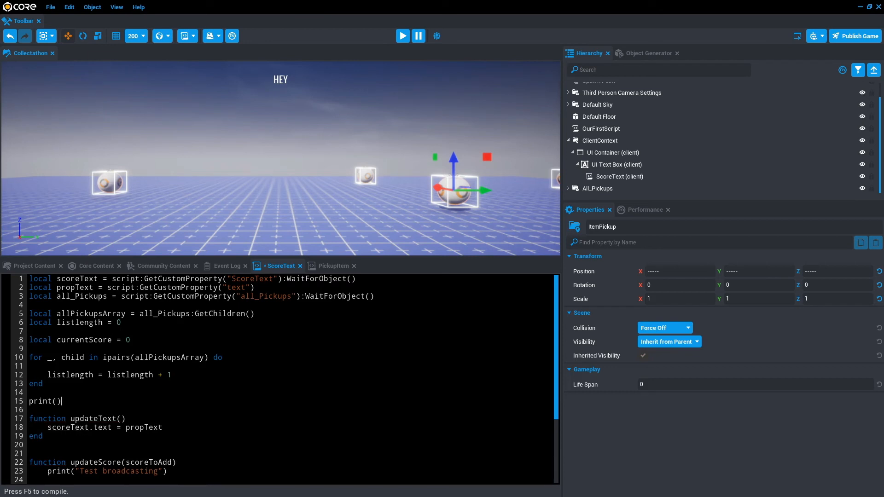
{"action": "type", "text": "listlength"}
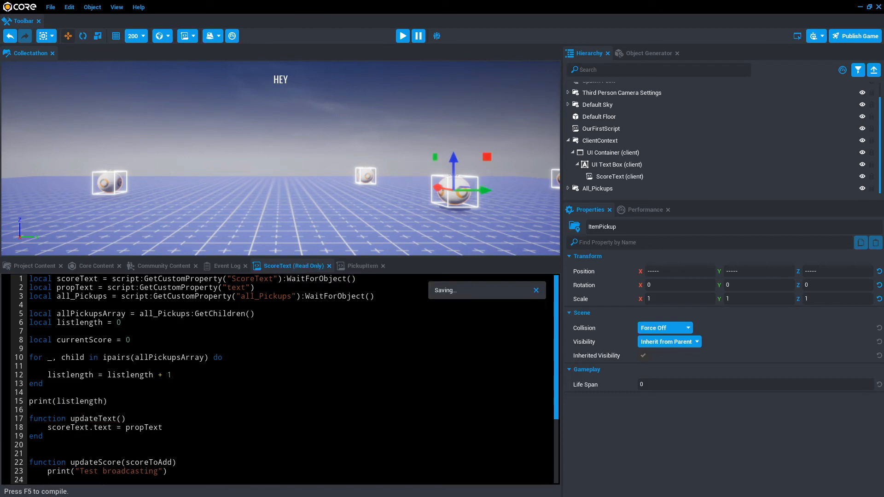
{"action": "left_click", "coordinate": [225, 265]}
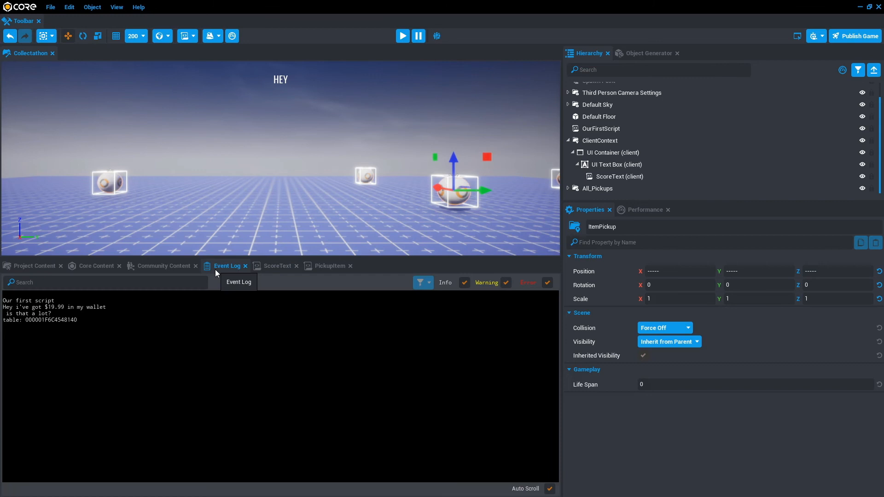
Step: Run a preview to see 6 printed in the Event Log, then return to the ScoreText script
{"action": "left_click", "coordinate": [403, 36]}
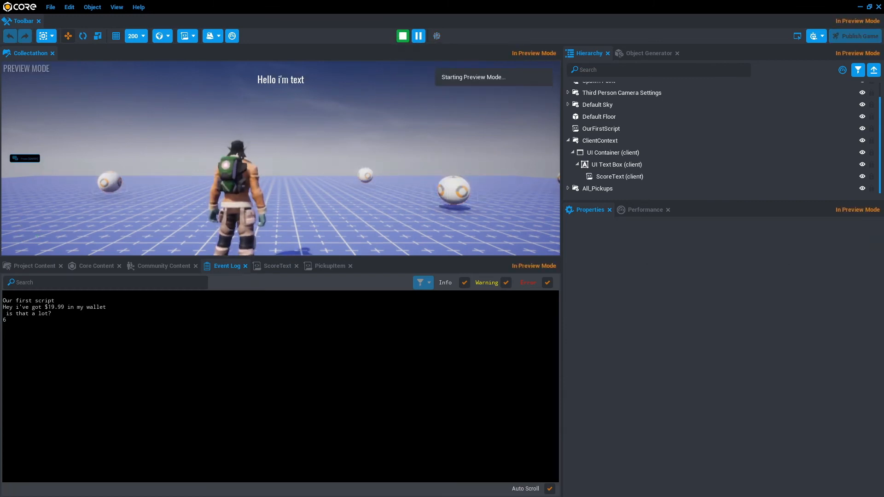
{"action": "left_click", "coordinate": [403, 36]}
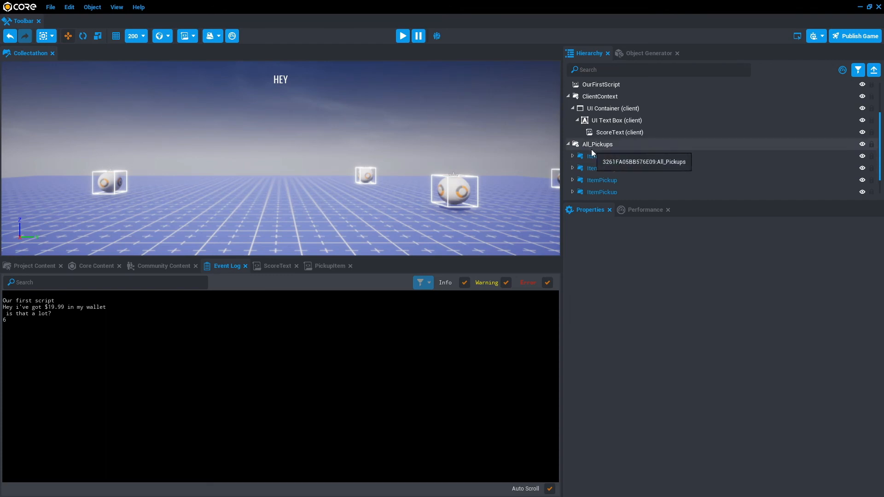
{"action": "scroll", "scroll_direction": "down", "scroll_amount": 3}
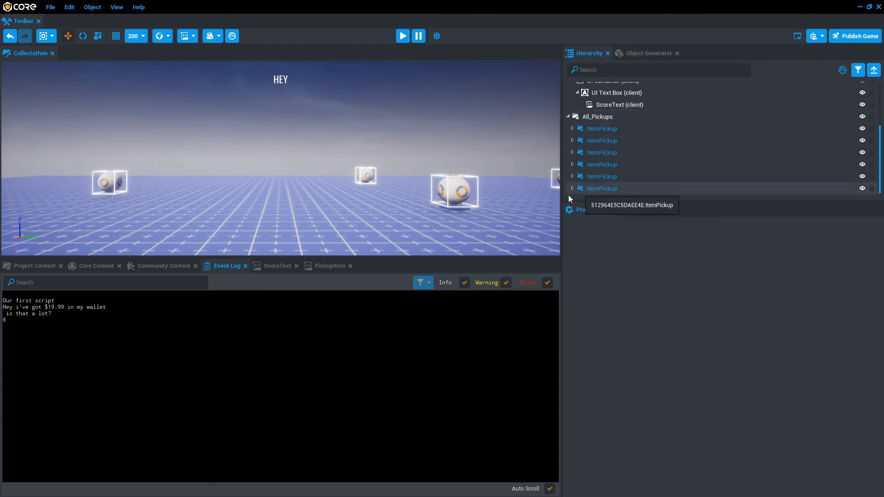
{"action": "left_click", "coordinate": [277, 265]}
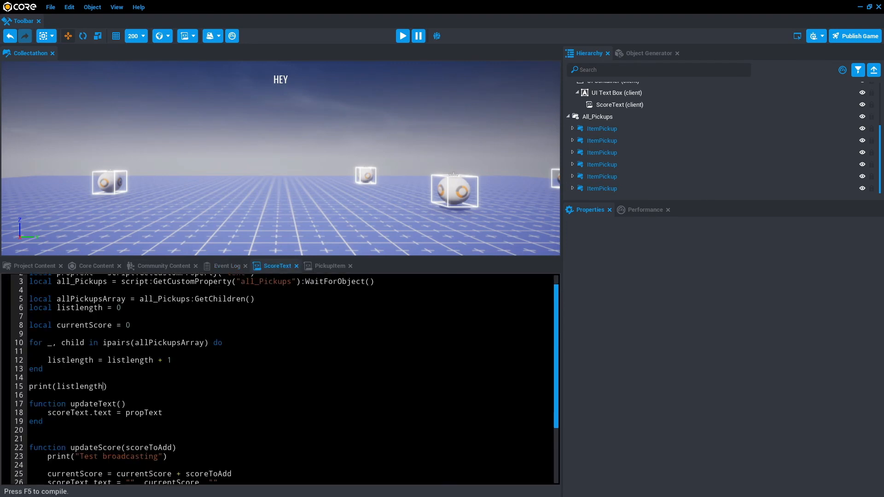
Step: Delete the print(listlength) line and replace the hard-coded 6 in the win check with listlength
{"action": "triple_click", "coordinate": [66, 386]}
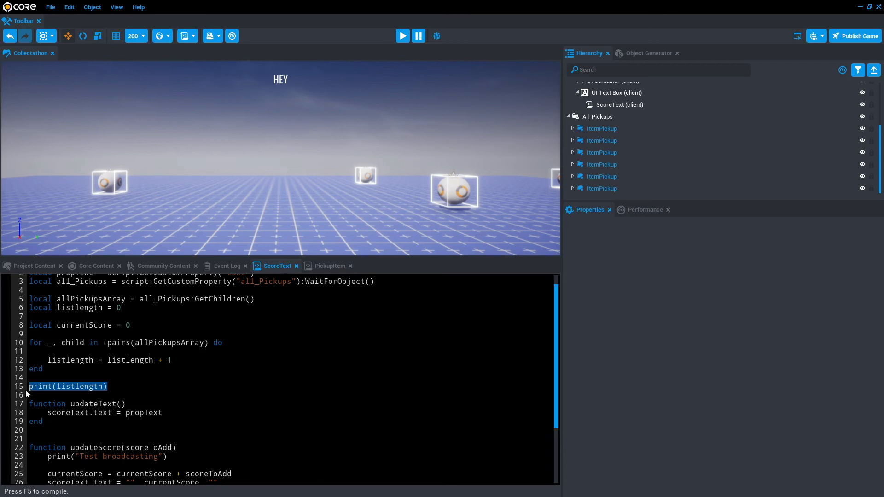
{"action": "key", "text": "Delete"}
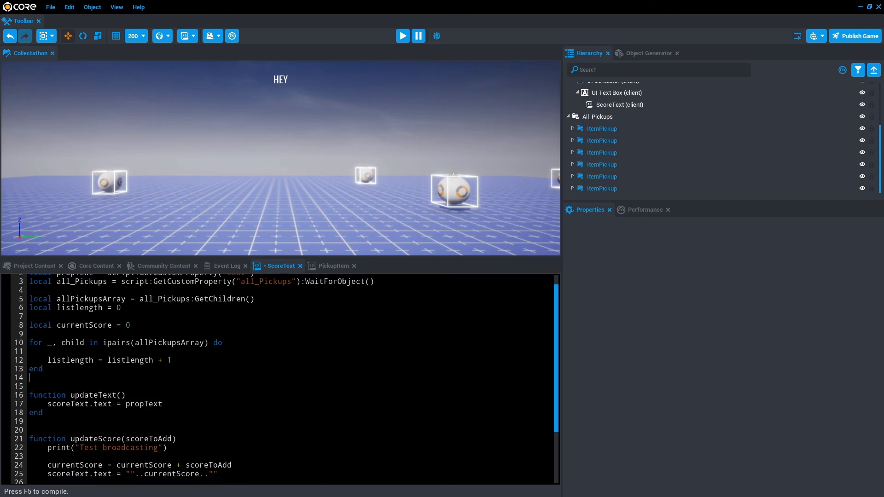
{"action": "scroll", "scroll_direction": "down", "scroll_amount": 3}
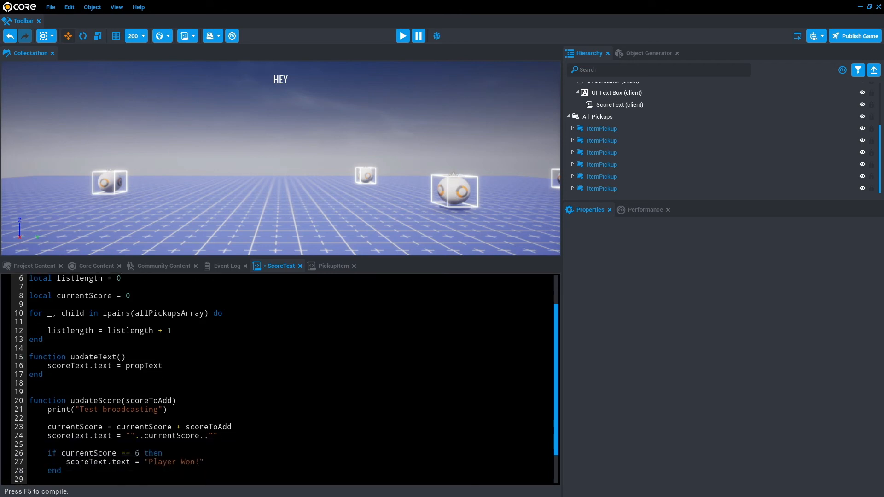
{"action": "scroll", "scroll_direction": "down", "scroll_amount": 3}
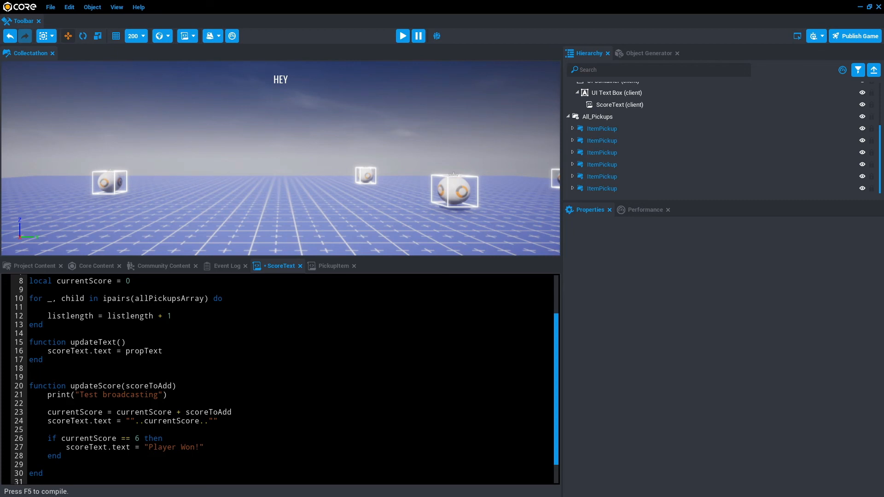
{"action": "double_click", "coordinate": [137, 439]}
{"action": "type", "text": "listlength"}
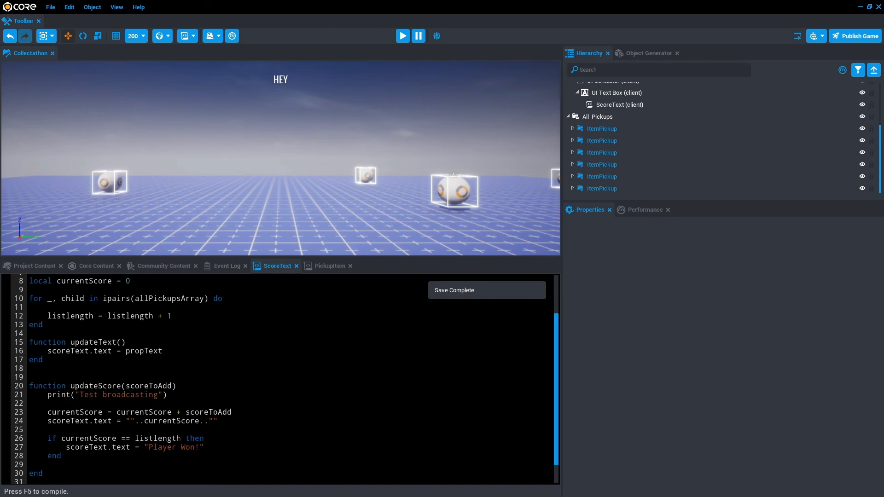
{"action": "mouse_move", "coordinate": [601, 164]}
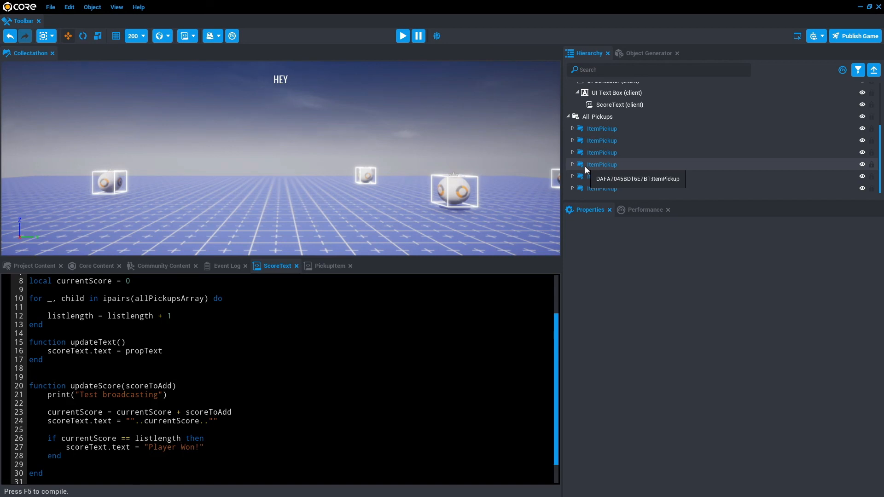
Step: Inspect and reposition a pickup in the level, then start a preview to test the win condition
{"action": "left_click", "coordinate": [181, 438]}
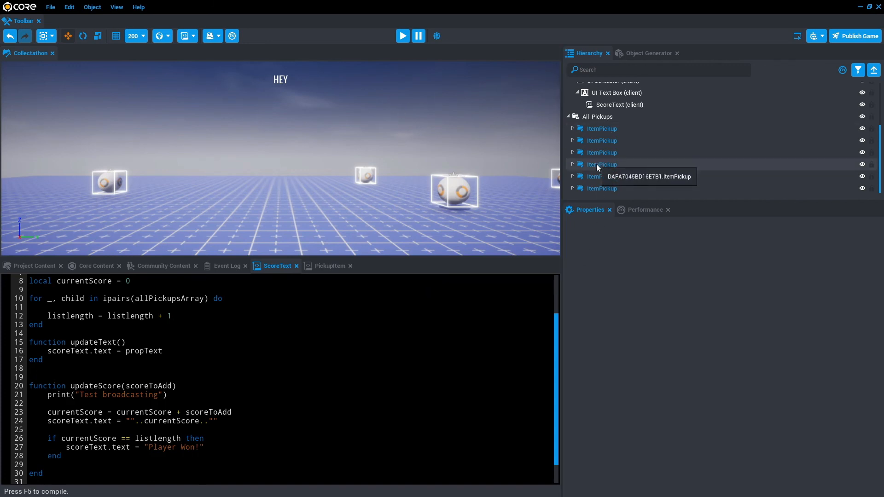
{"action": "left_click", "coordinate": [601, 187]}
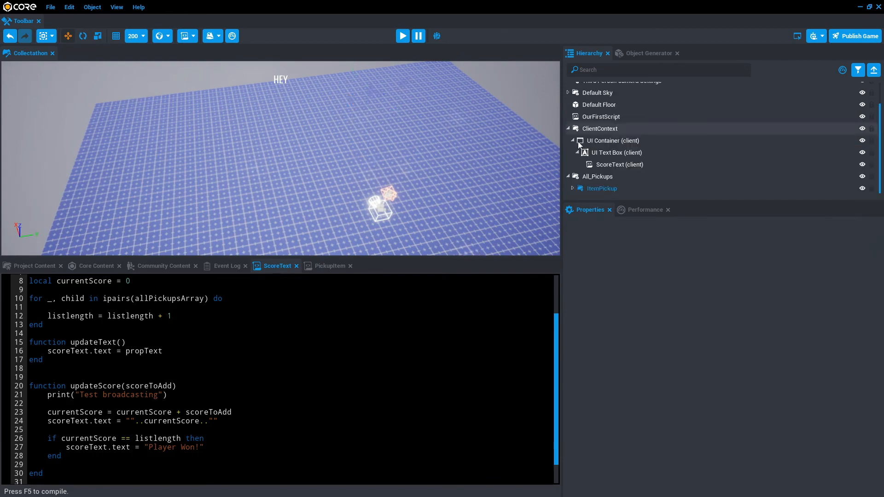
{"action": "left_click", "coordinate": [601, 188]}
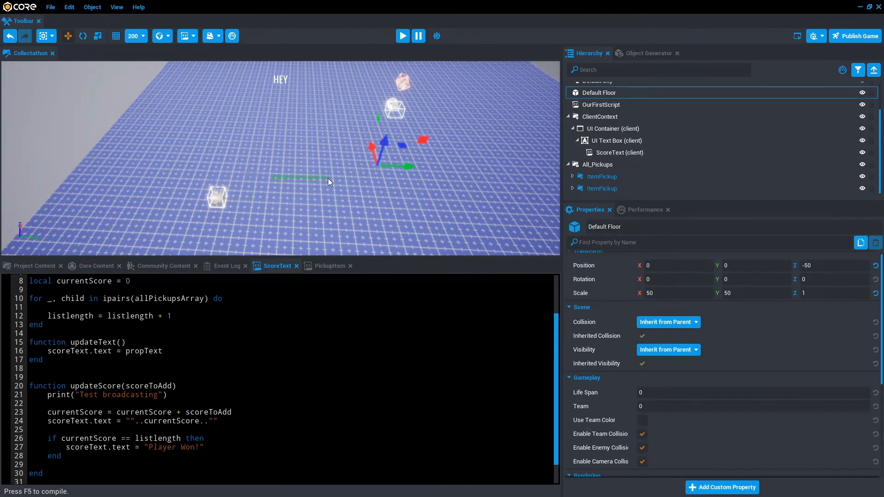
{"action": "left_click", "coordinate": [602, 188]}
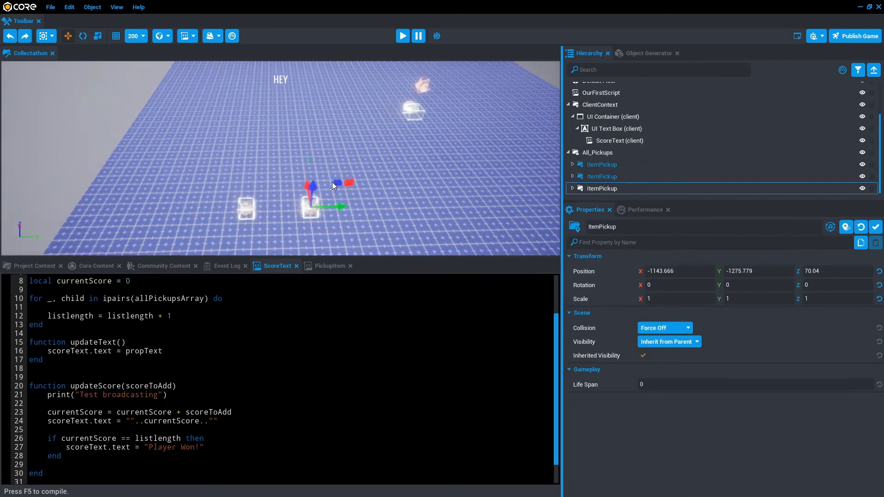
{"action": "left_click", "coordinate": [403, 36]}
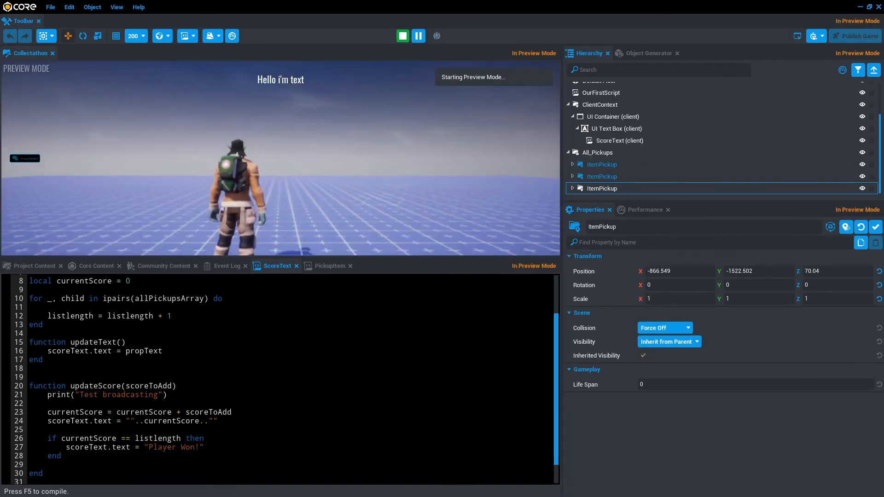